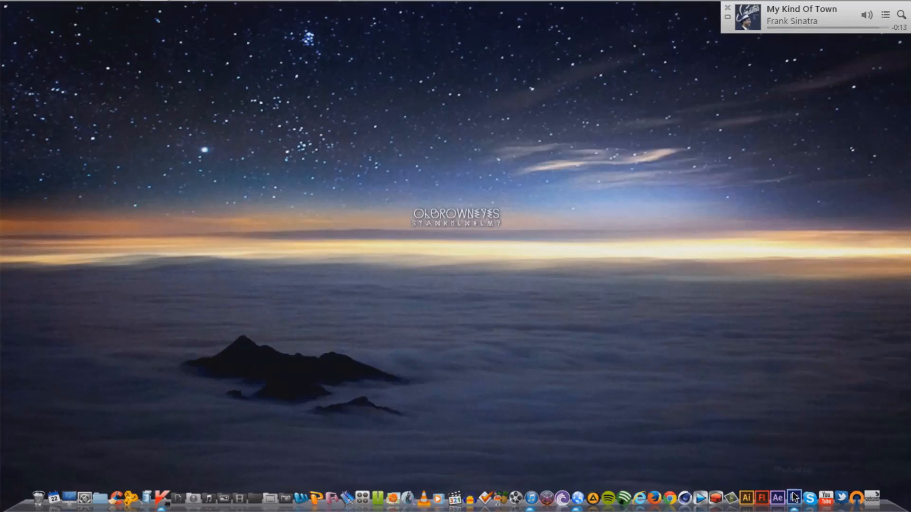
Step: Launch Photoshop and maximize its window with the NYC night traffic photo open
click(792, 498)
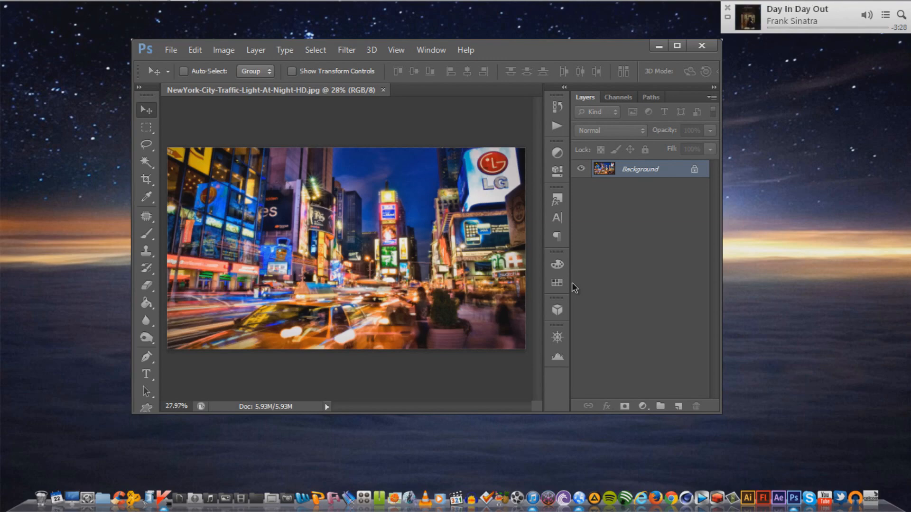
click(676, 45)
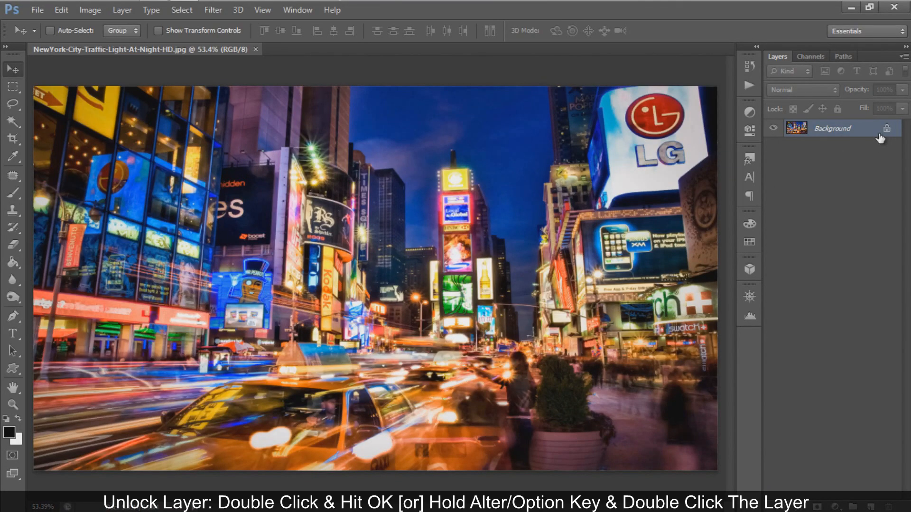
Step: Unlock the Background as Layer 0 and duplicate it three times
double_click(832, 128)
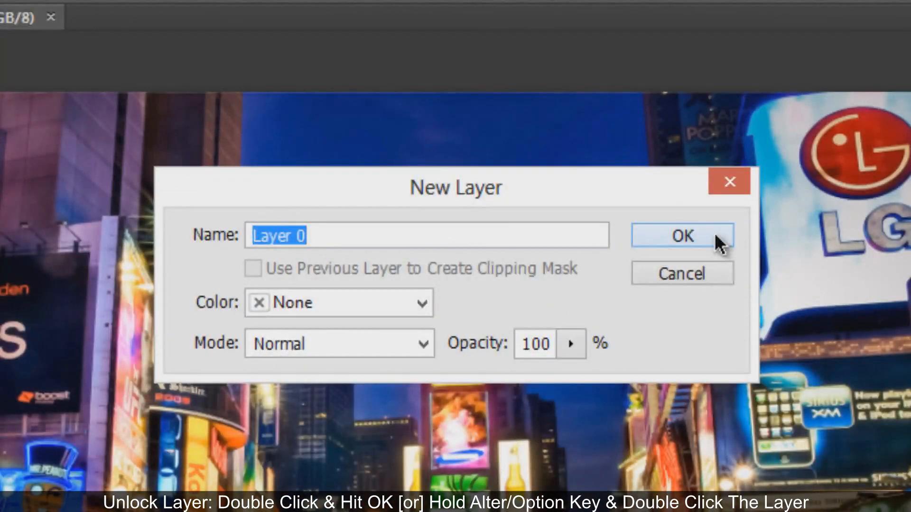
click(683, 235)
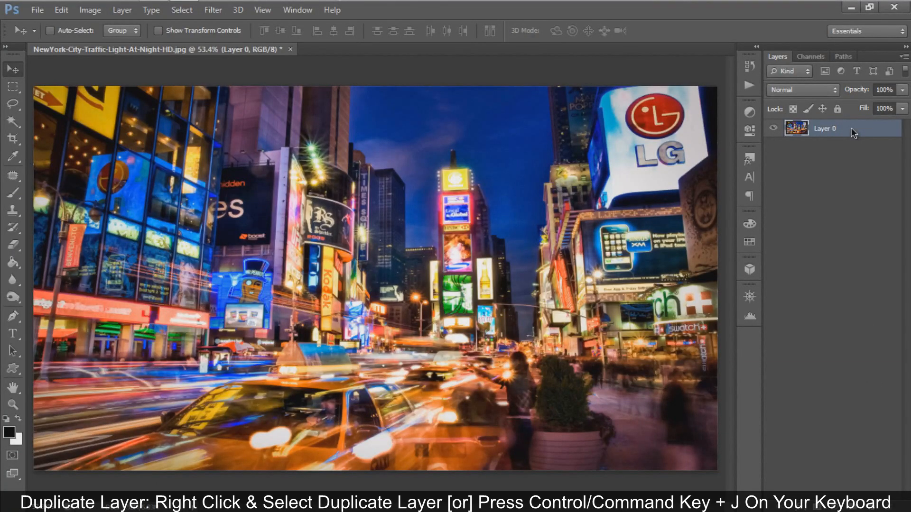
right_click(825, 128)
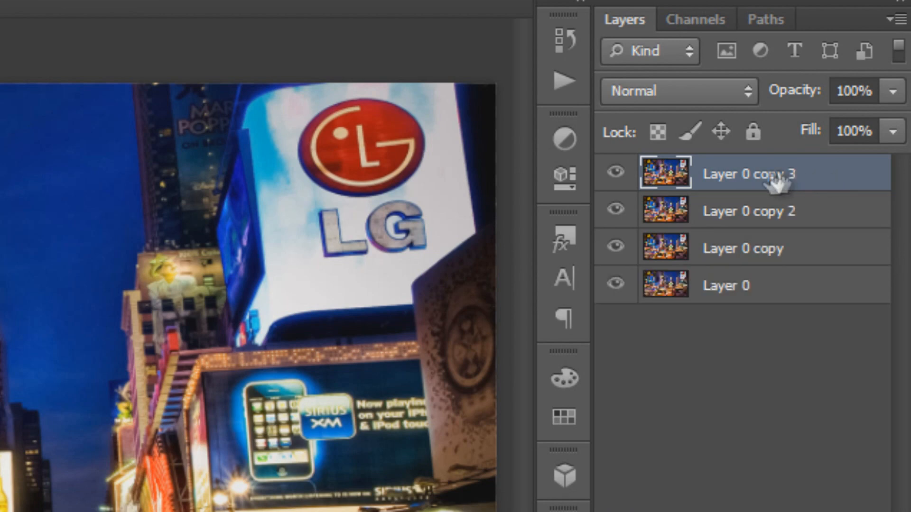
mouse_move(832, 183)
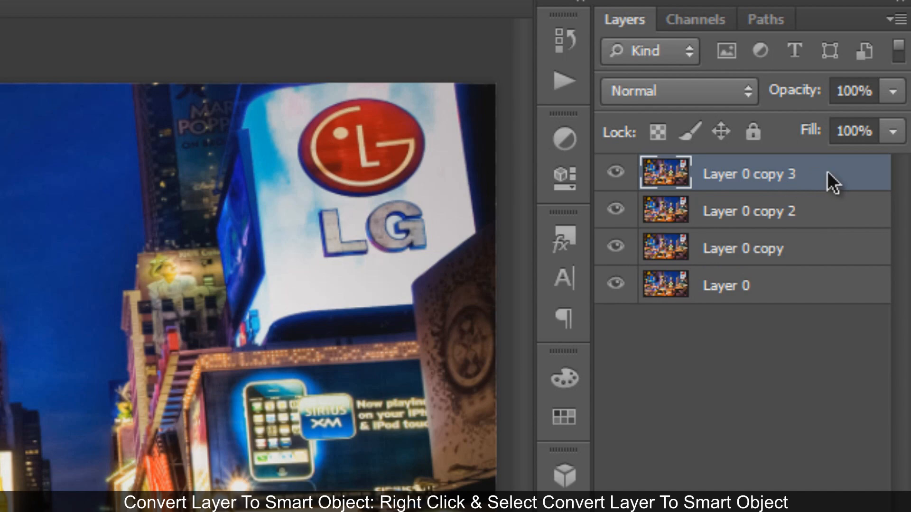
Step: Convert Layer 0 copy 3 to a smart object, Gaussian-blur it 3 px and lower opacity to 8%
right_click(748, 173)
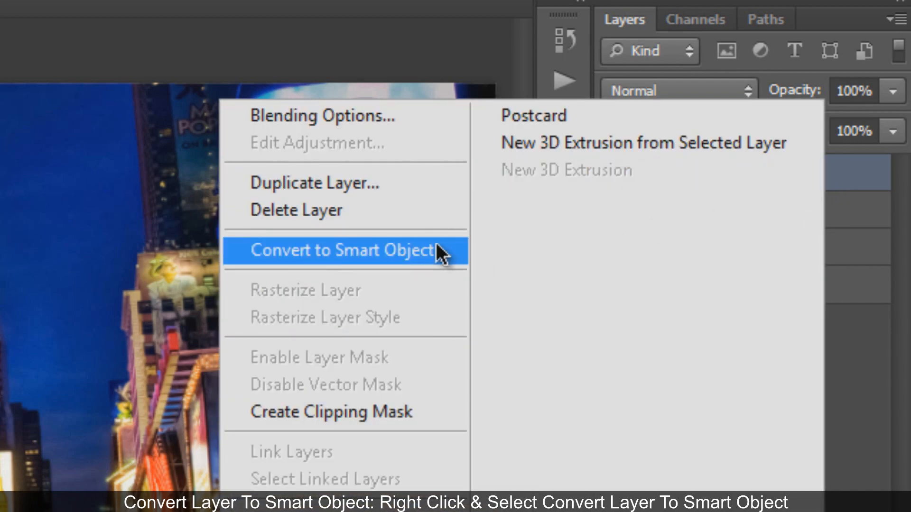
click(343, 249)
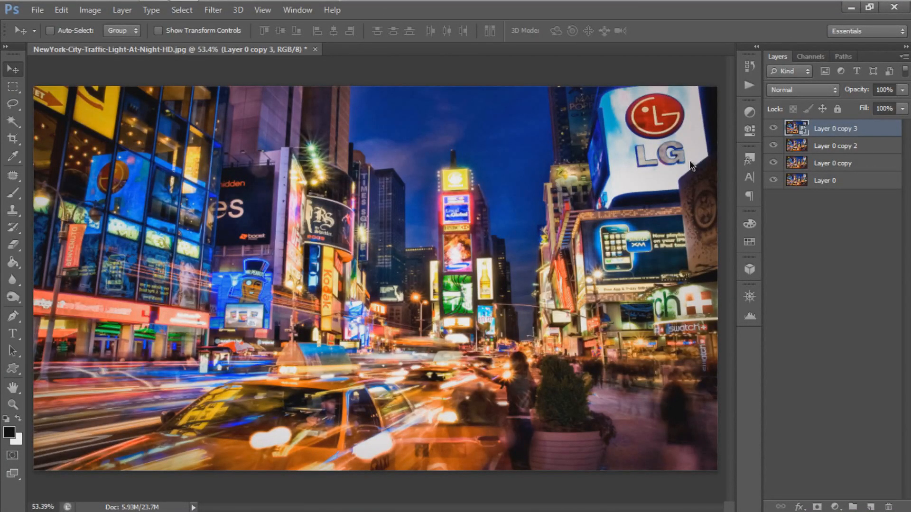
mouse_move(212, 9)
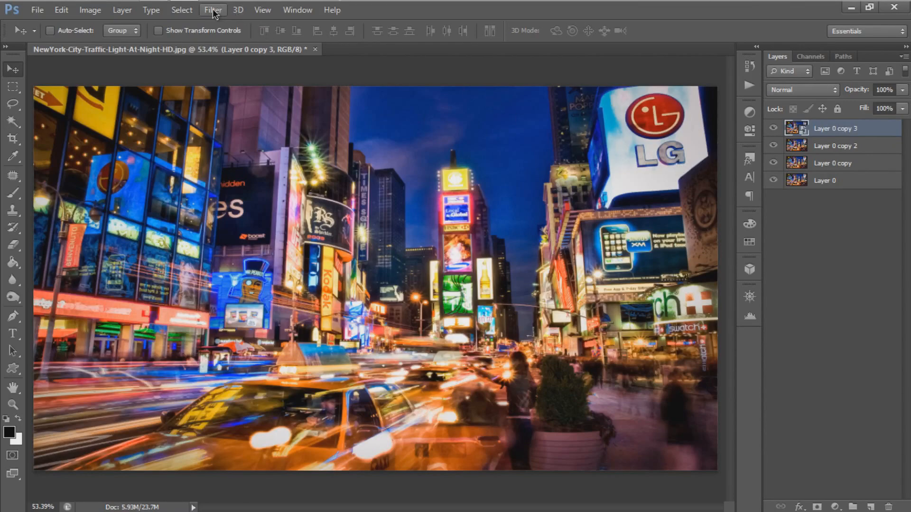
click(212, 10)
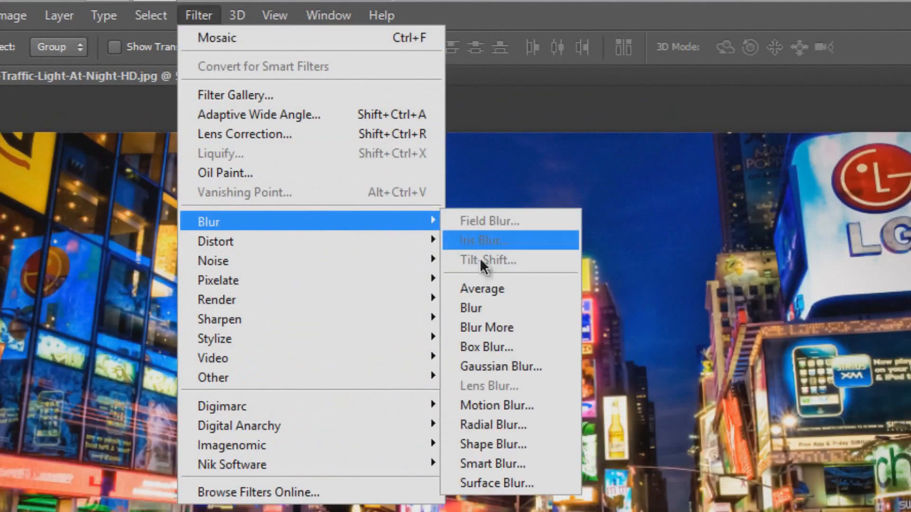
click(501, 367)
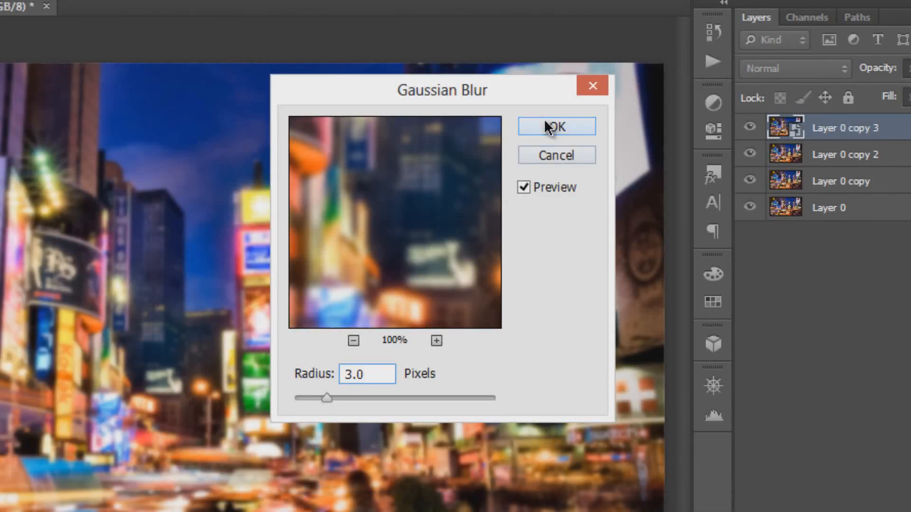
click(556, 126)
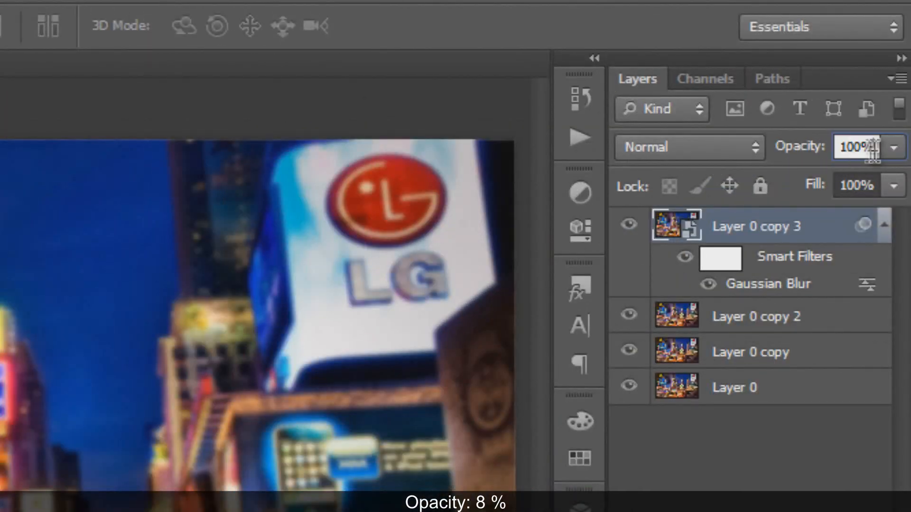
drag(860, 147, 832, 148)
text(8)
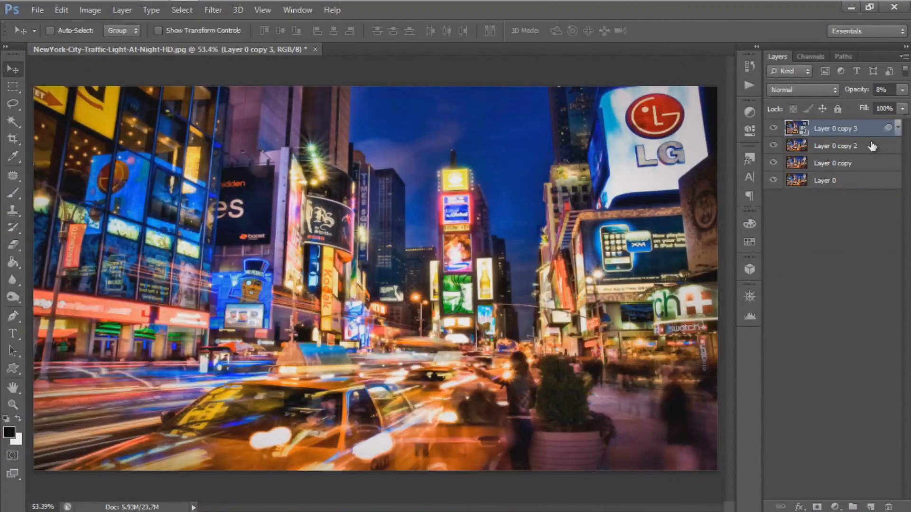
Step: Free Transform Layer 0 copy 2 with a 45-degree horizontal skew
click(837, 146)
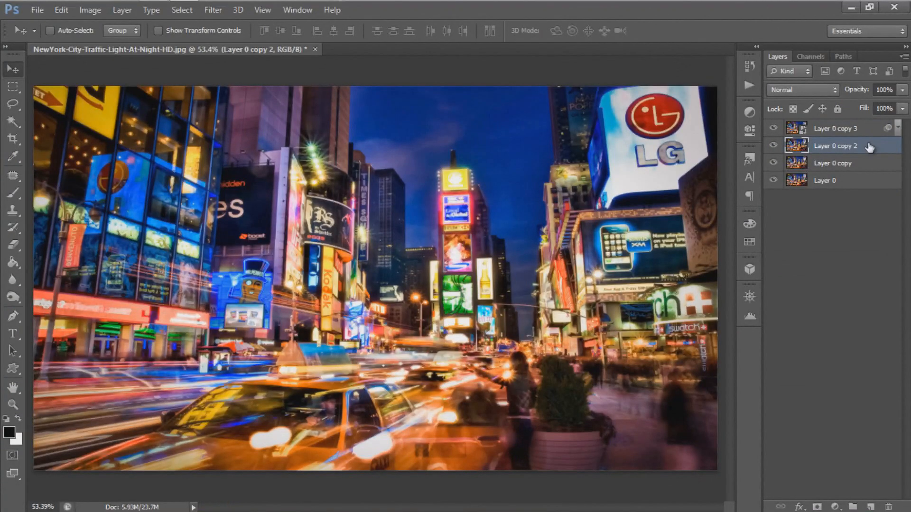
click(61, 10)
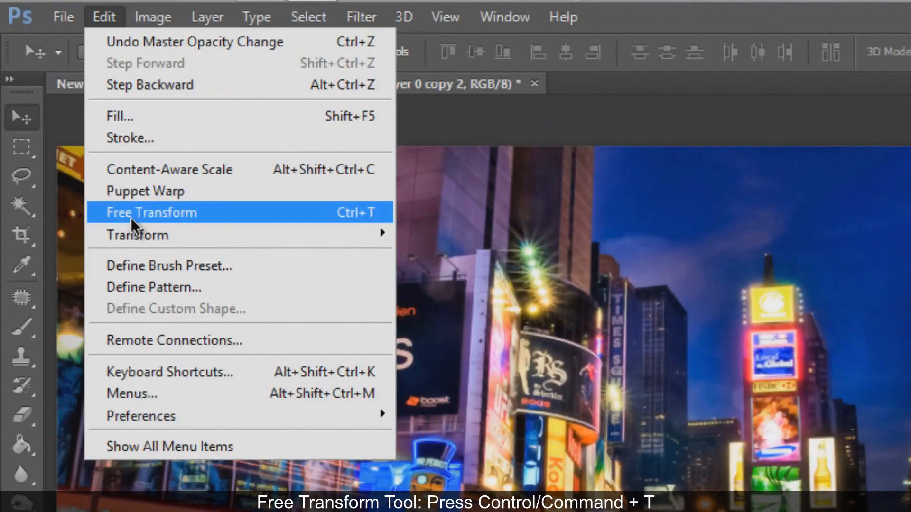
click(151, 212)
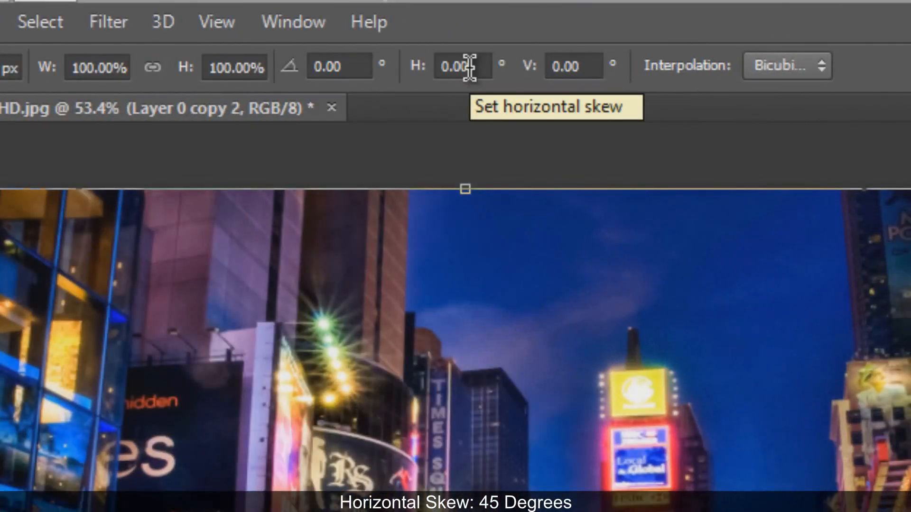
text(45)
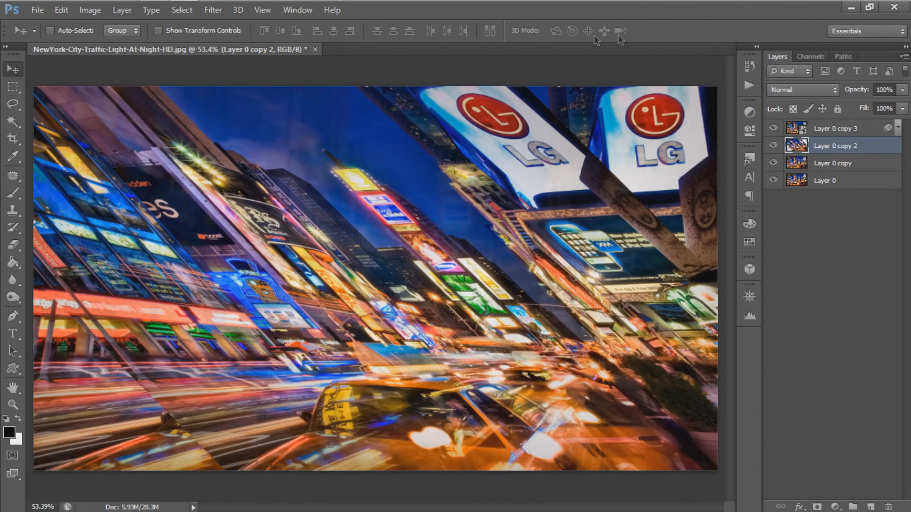
Step: Apply a Mosaic pixelate filter with 51-square cells to Layer 0 copy 2
click(212, 9)
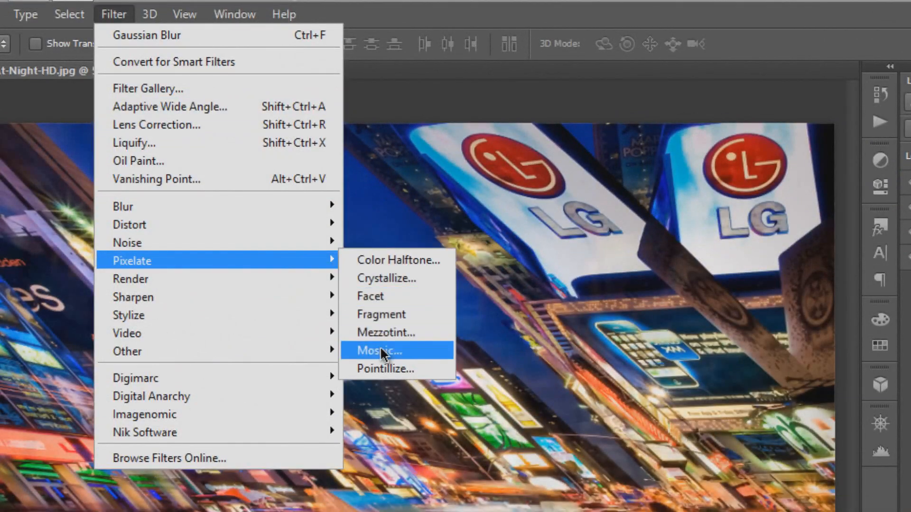
click(380, 350)
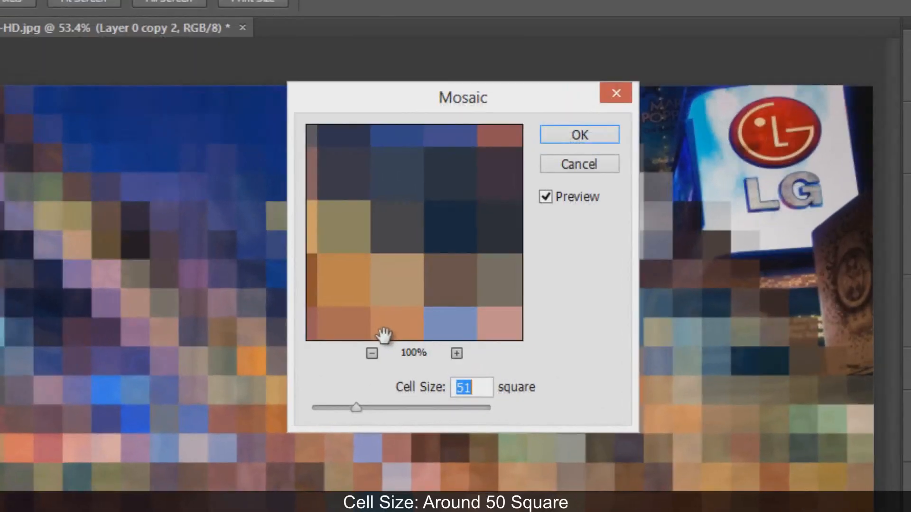
click(470, 388)
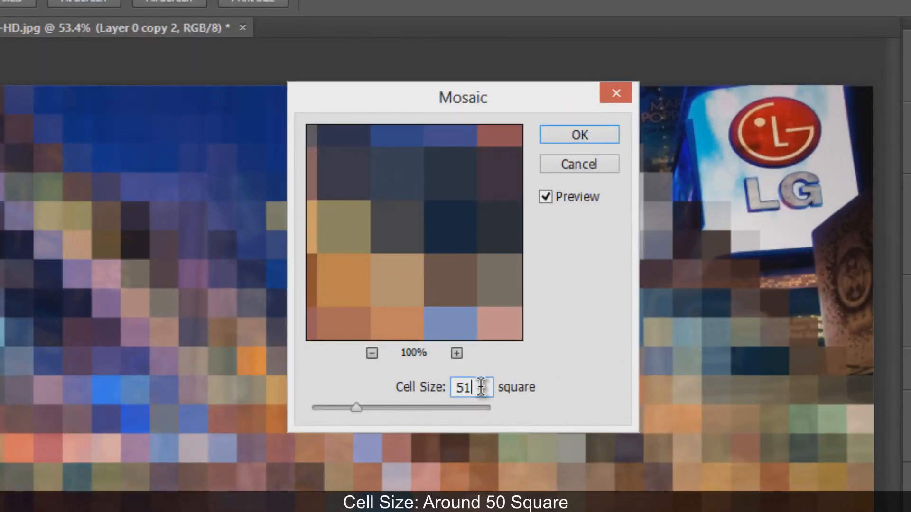
click(578, 134)
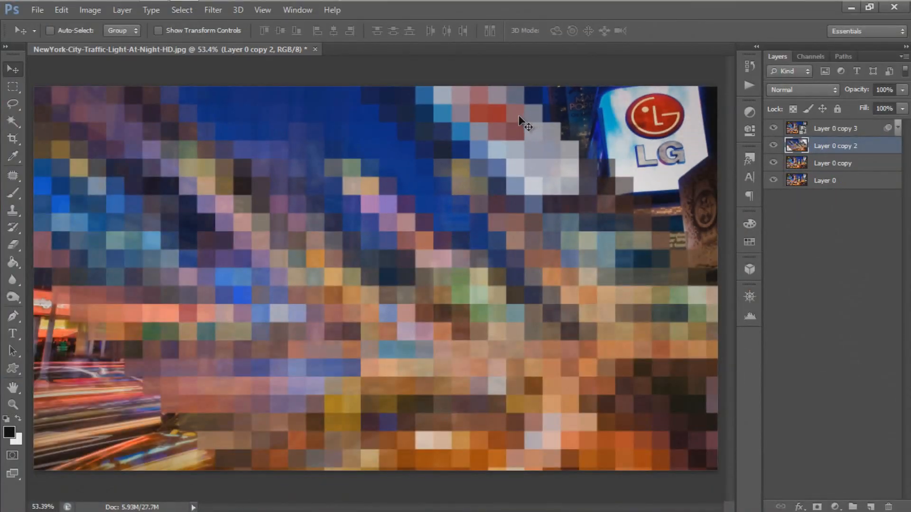
Step: Skew the pixelated layer back with a -45-degree horizontal skew
click(61, 9)
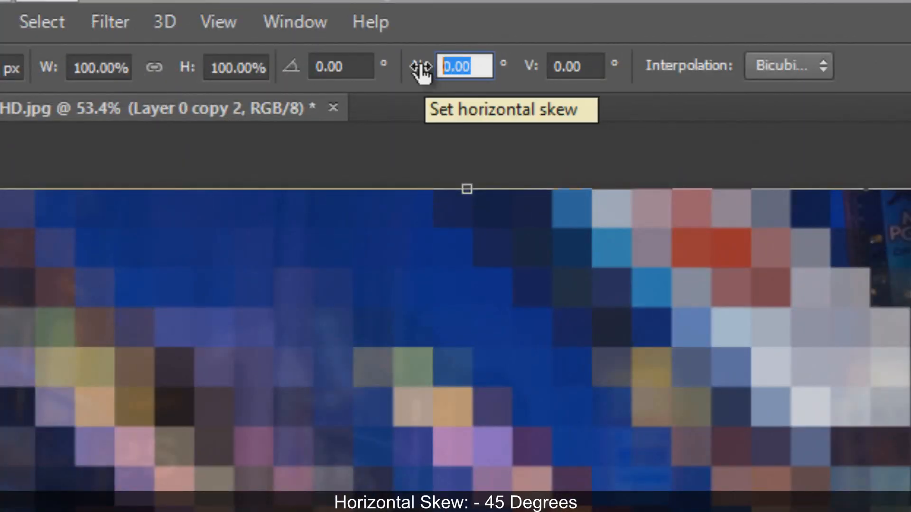
text(-45)
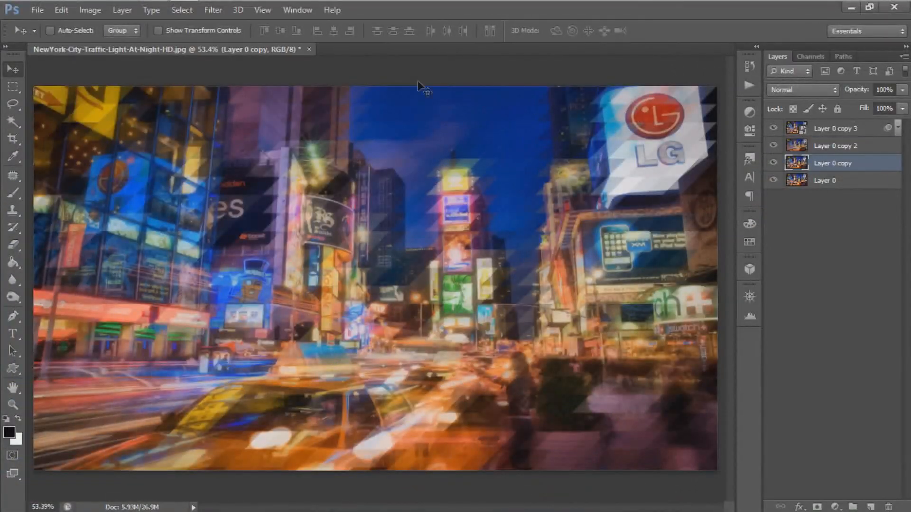
Step: Free Transform Layer 0 copy with a -45-degree horizontal skew
click(60, 9)
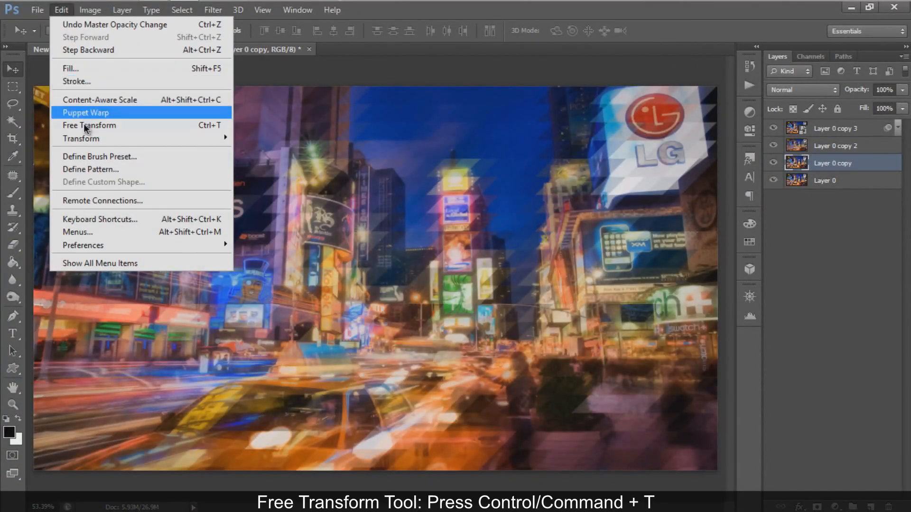
click(89, 125)
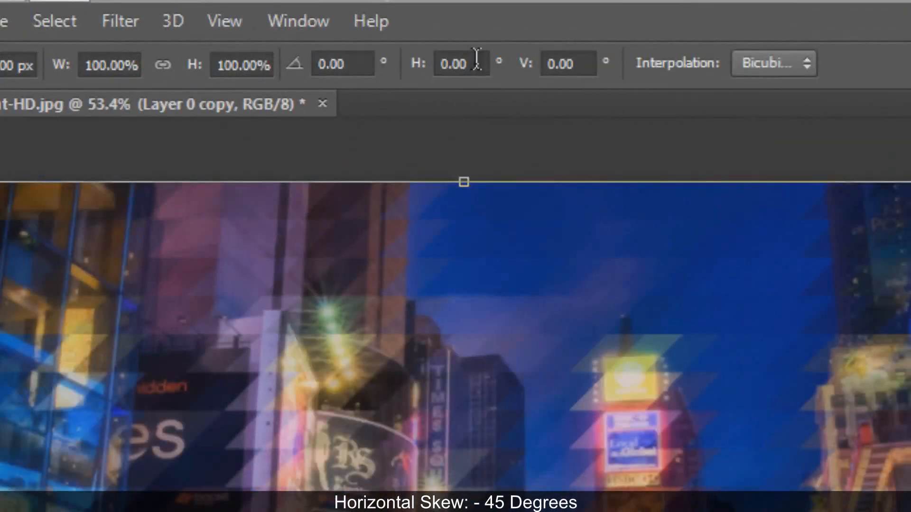
click(461, 63)
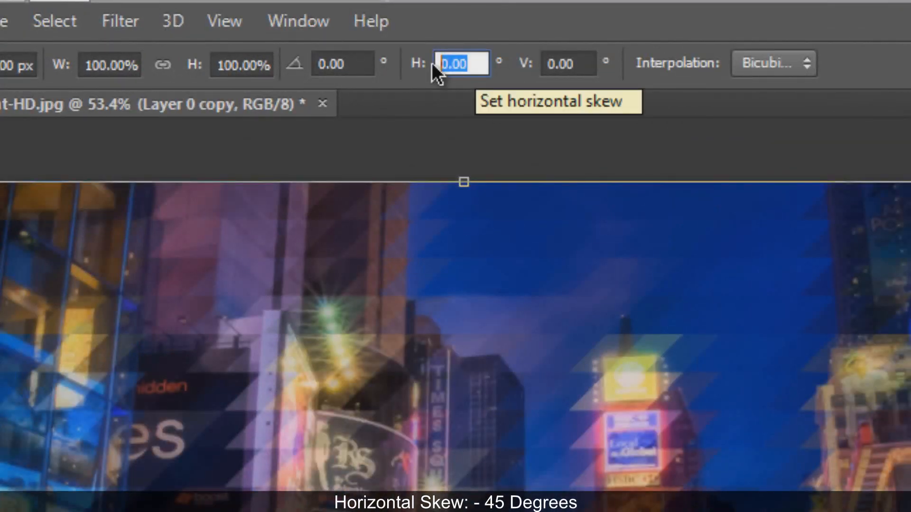
text(-45)
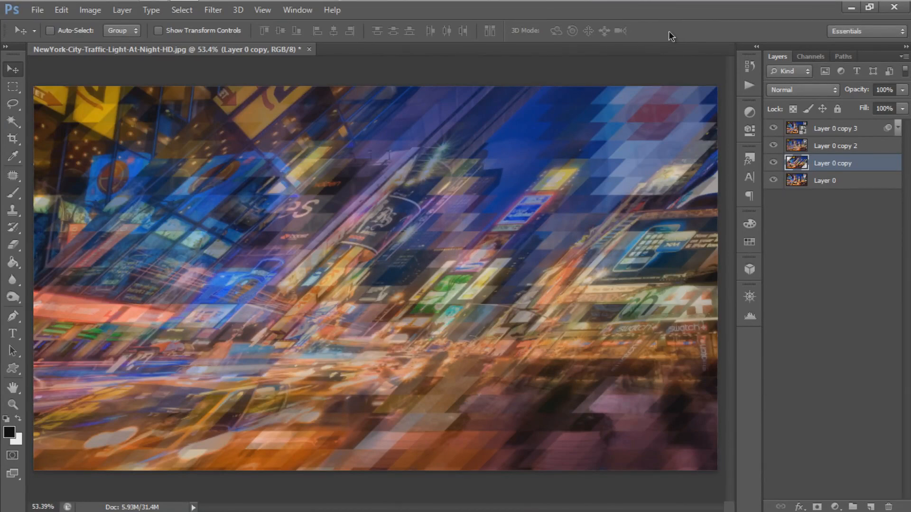
mouse_move(263, 9)
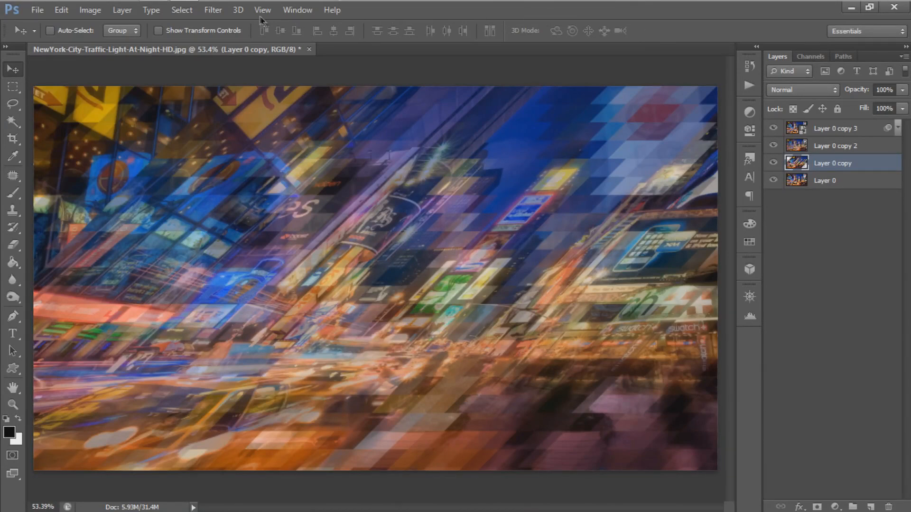
Step: Apply the Mosaic pixelate filter to Layer 0 copy twice
click(213, 10)
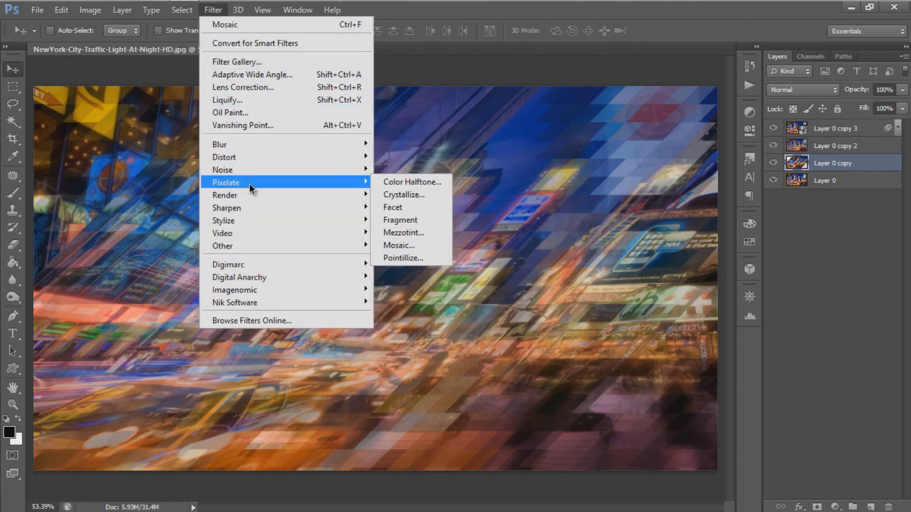
click(399, 245)
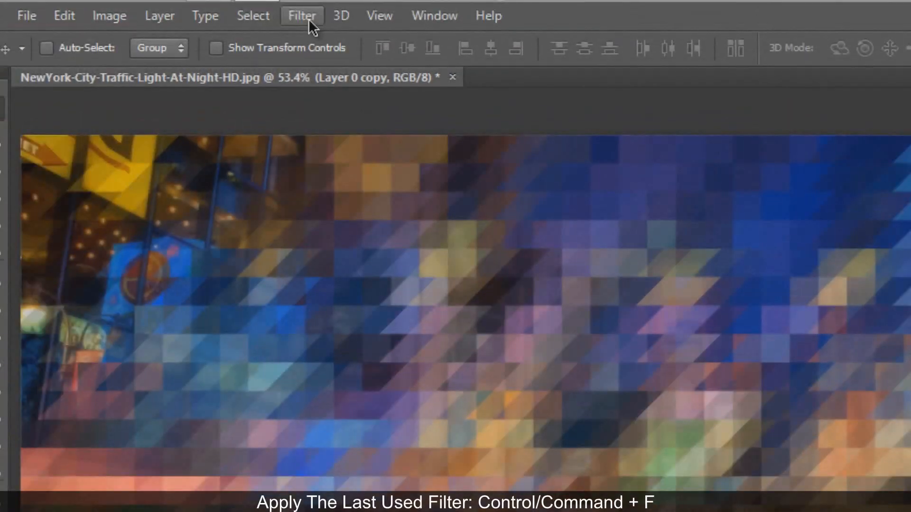
click(301, 15)
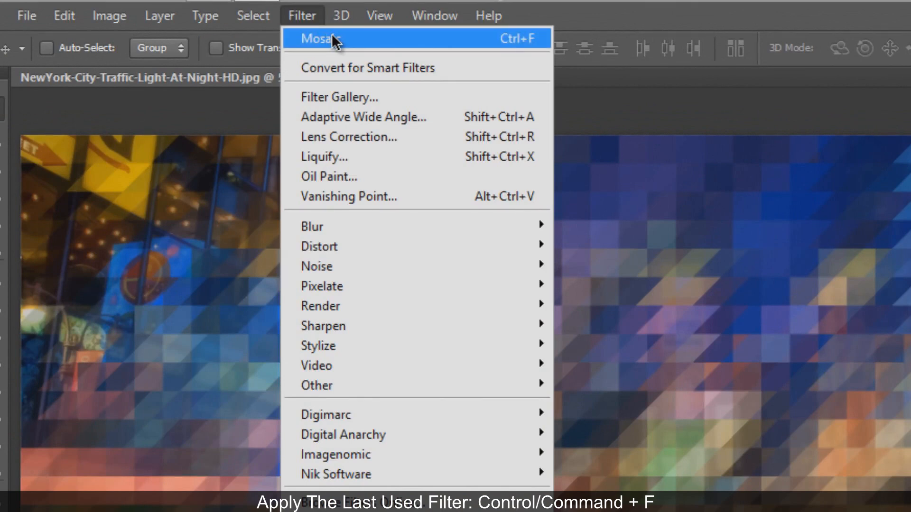
mouse_move(354, 46)
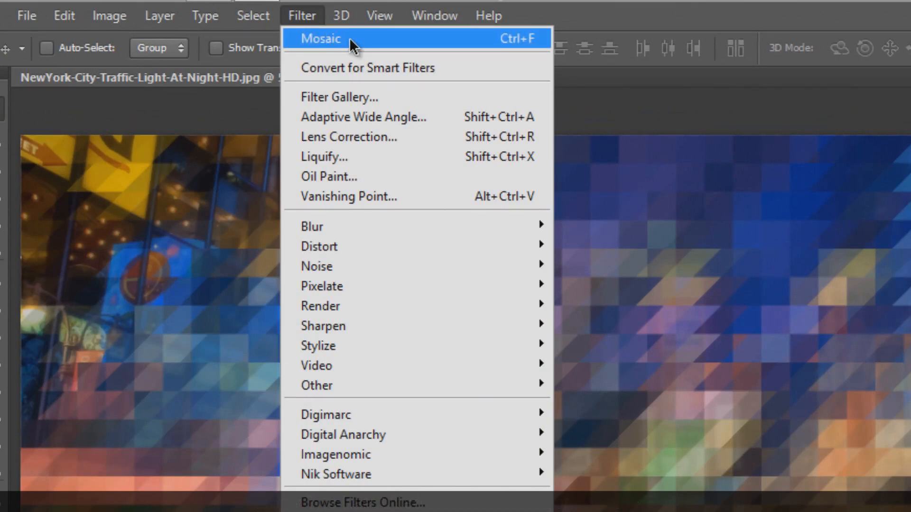
click(61, 9)
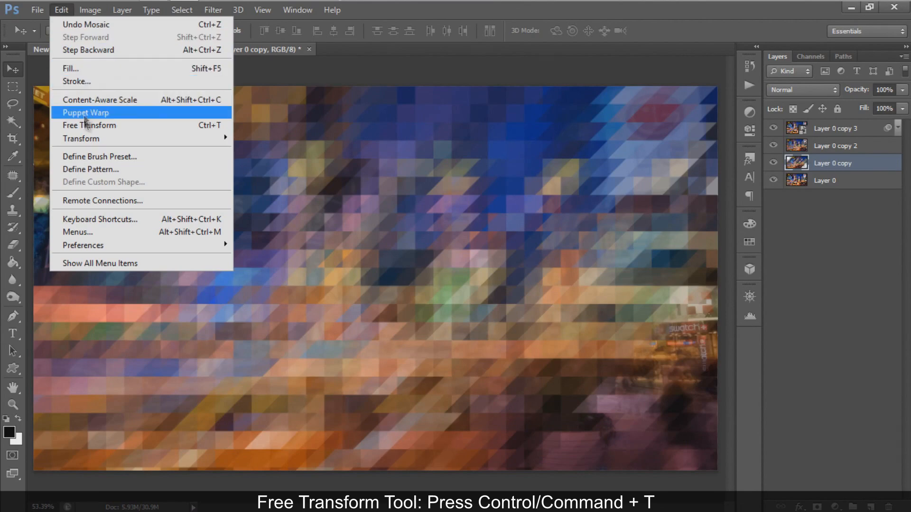
Step: Skew the mosaic copy back with a 45-degree horizontal skew
click(89, 125)
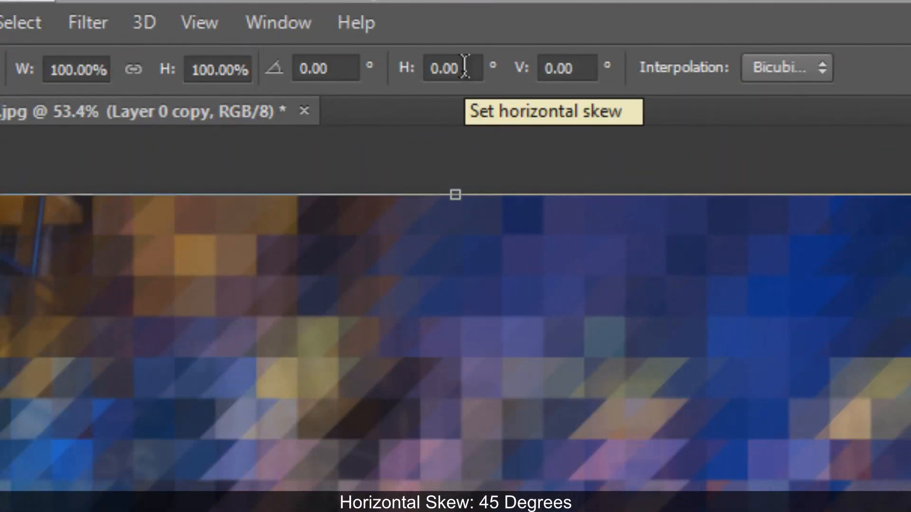
text(45)
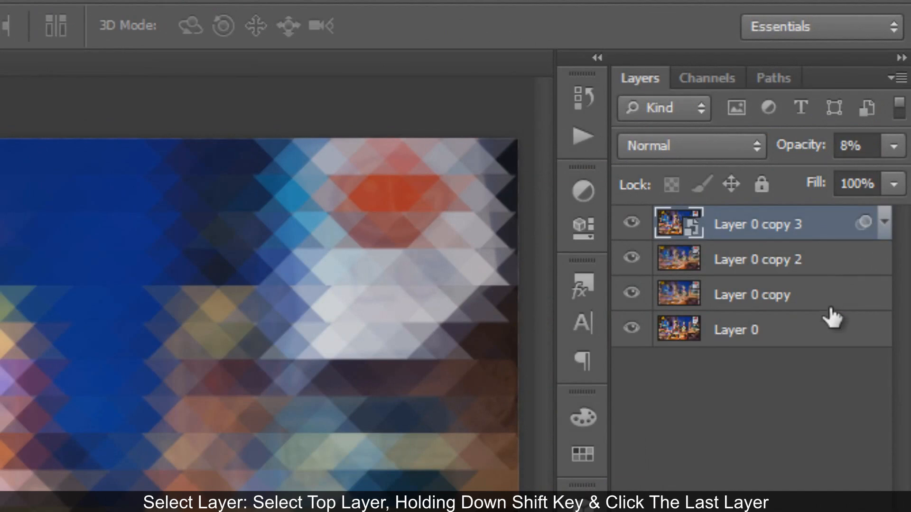
mouse_move(825, 339)
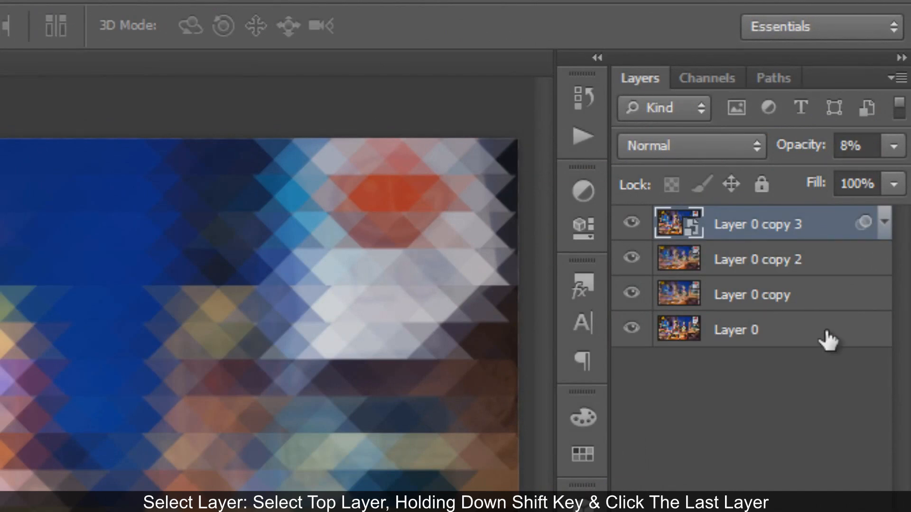
Step: Group the four photo layers with Ctrl+G and rename the group Background
click(735, 329)
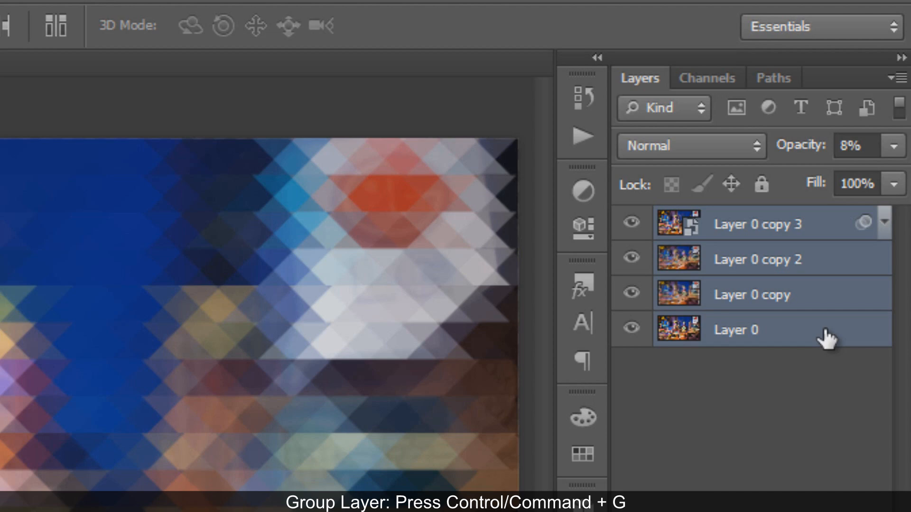
key(ctrl+g)
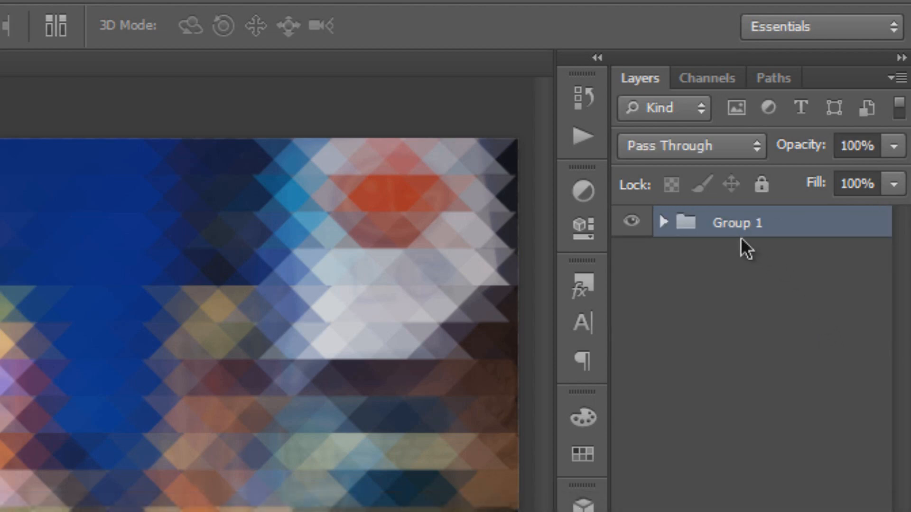
double_click(738, 222)
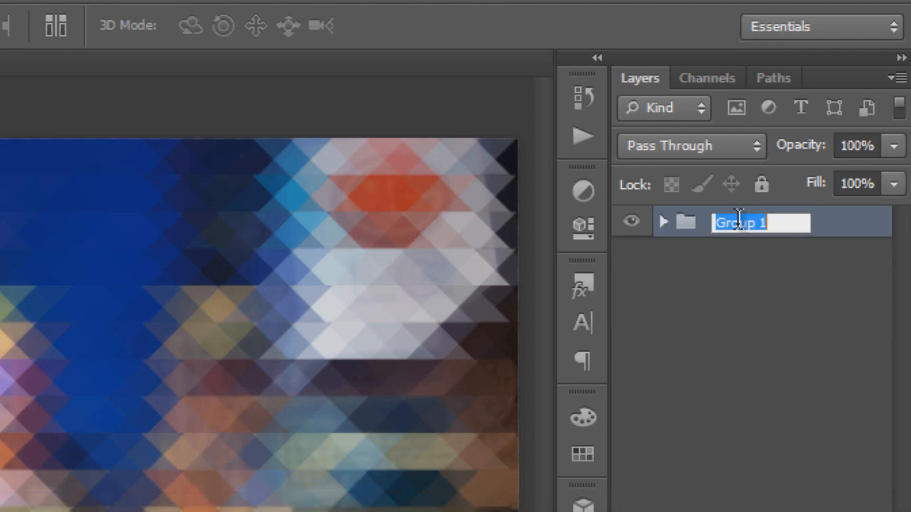
text(Backgrou)
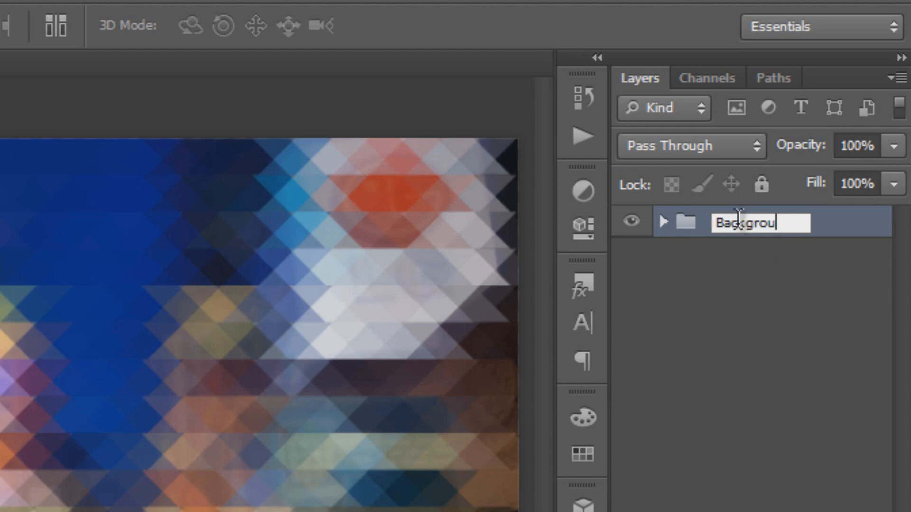
click(409, 42)
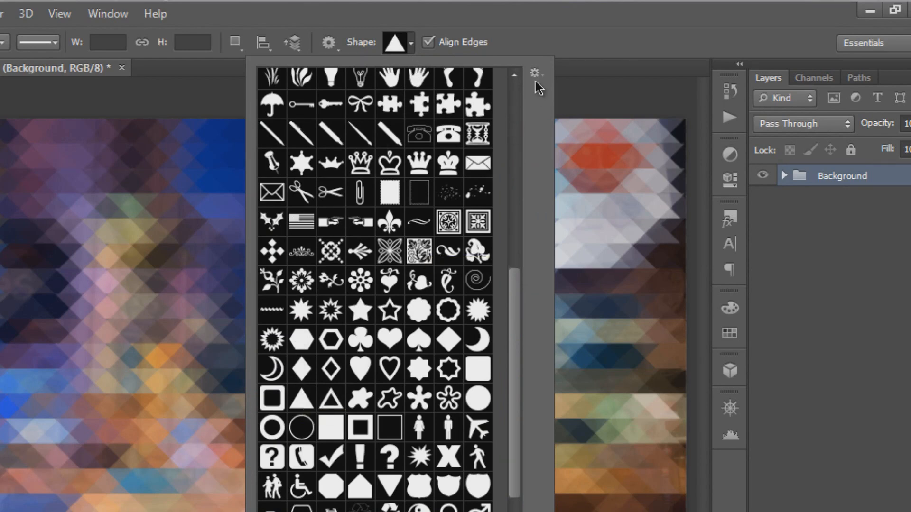
Step: Load the complete All custom shape set from the shape picker's gear menu
click(533, 73)
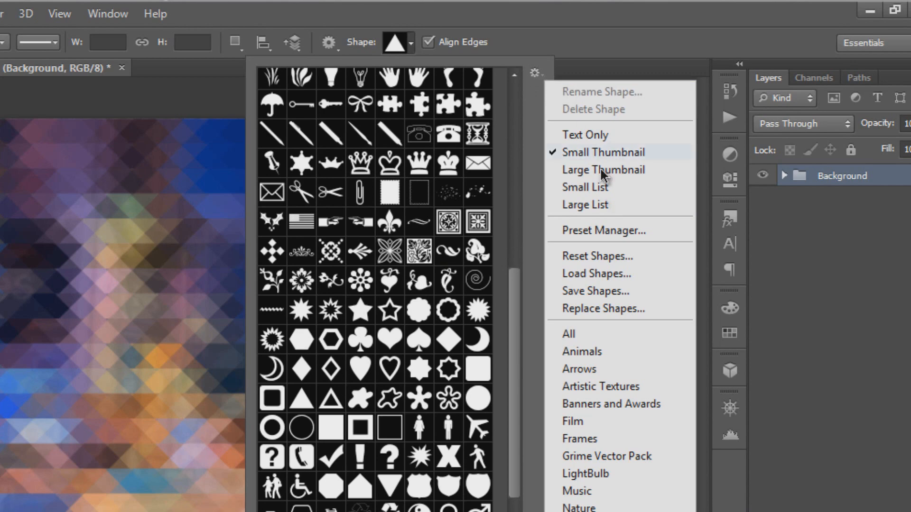
click(568, 334)
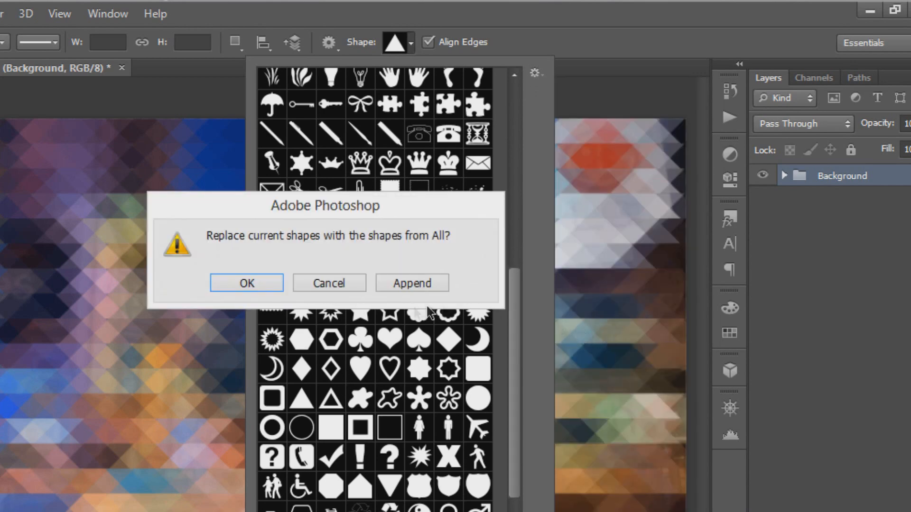
click(246, 284)
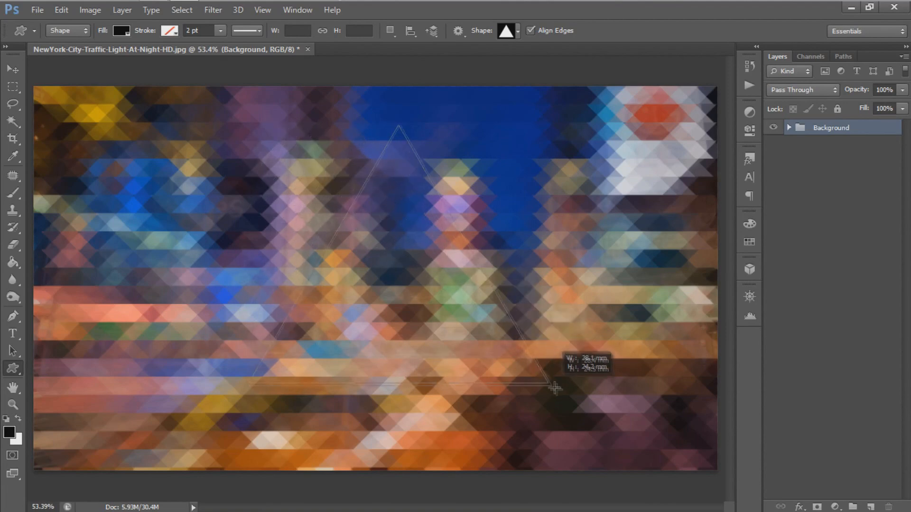
Step: Drag out a large triangle shape layer covering most of the canvas centre
drag(553, 388, 588, 428)
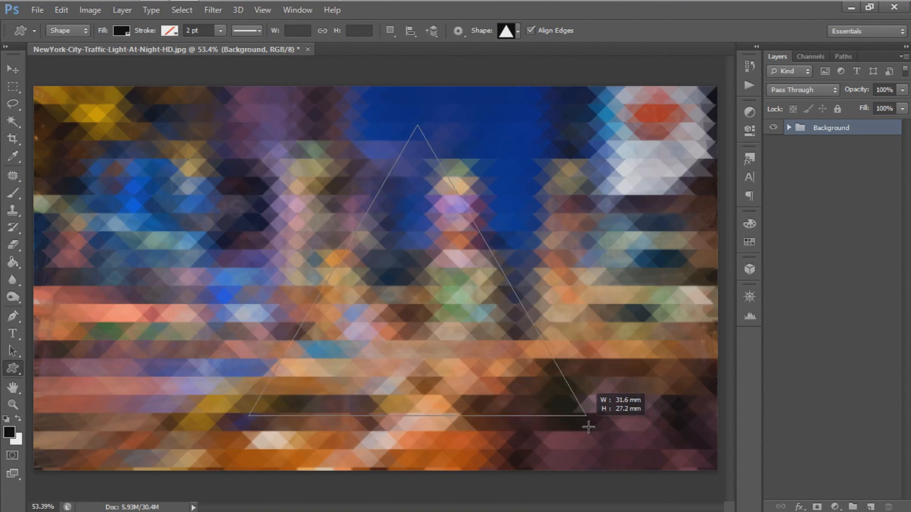
drag(418, 127, 589, 419)
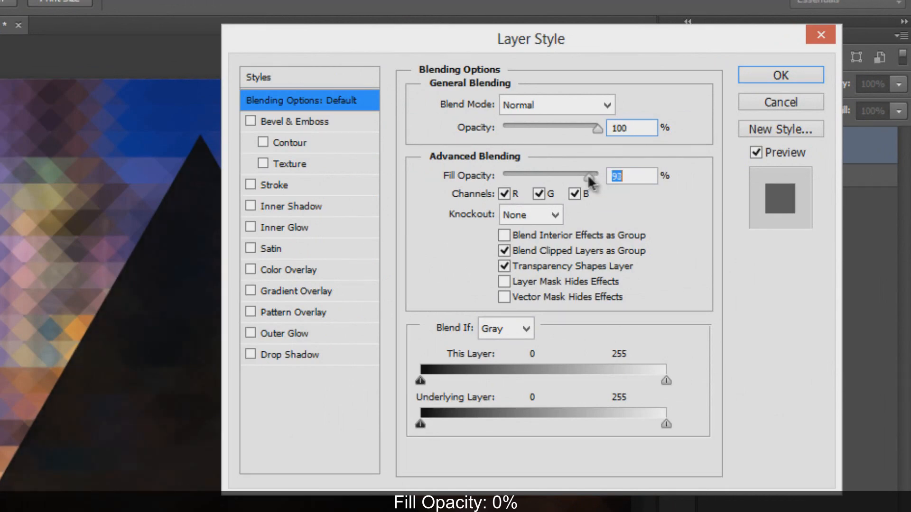
Step: Drop the triangle's fill to 0% and give it a white 25 px inside stroke in Overlay mode
click(277, 185)
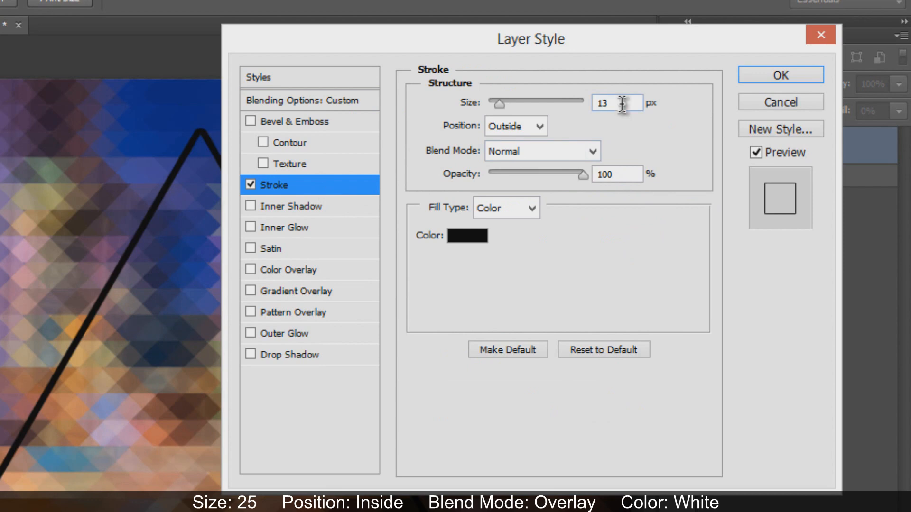
text(25)
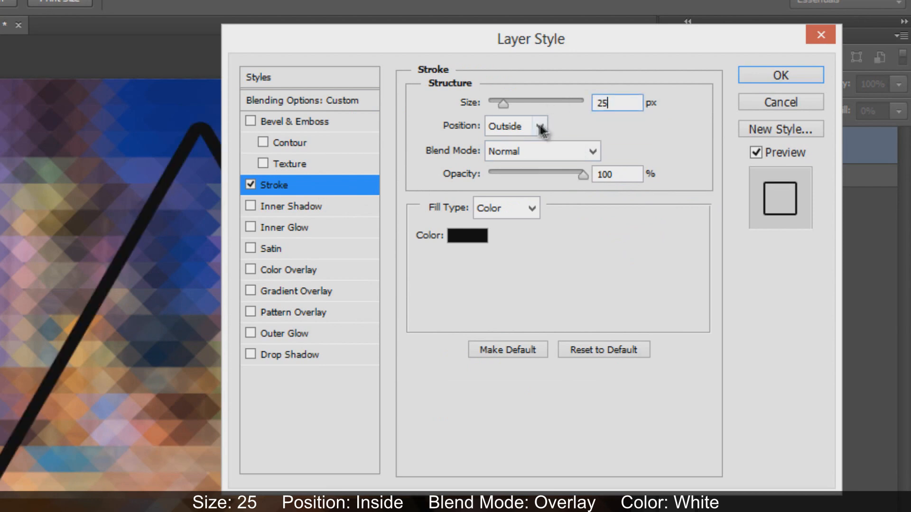
click(514, 127)
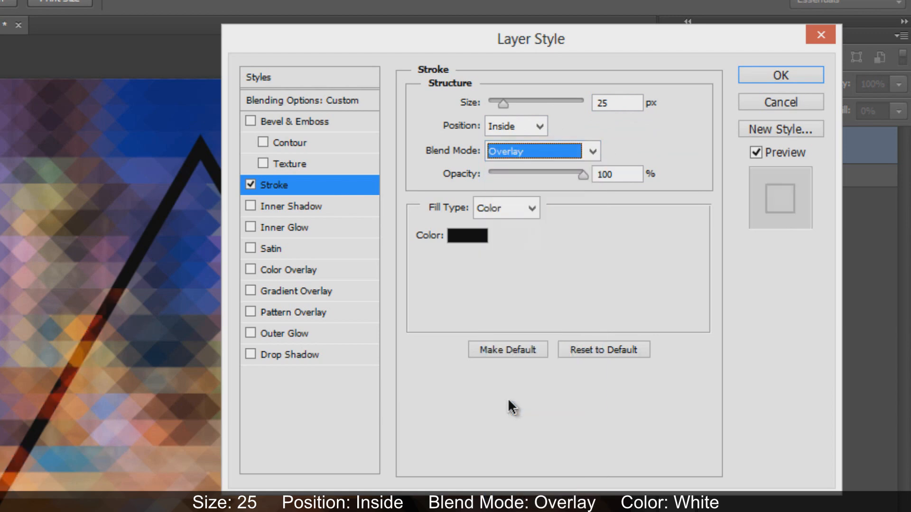
click(468, 235)
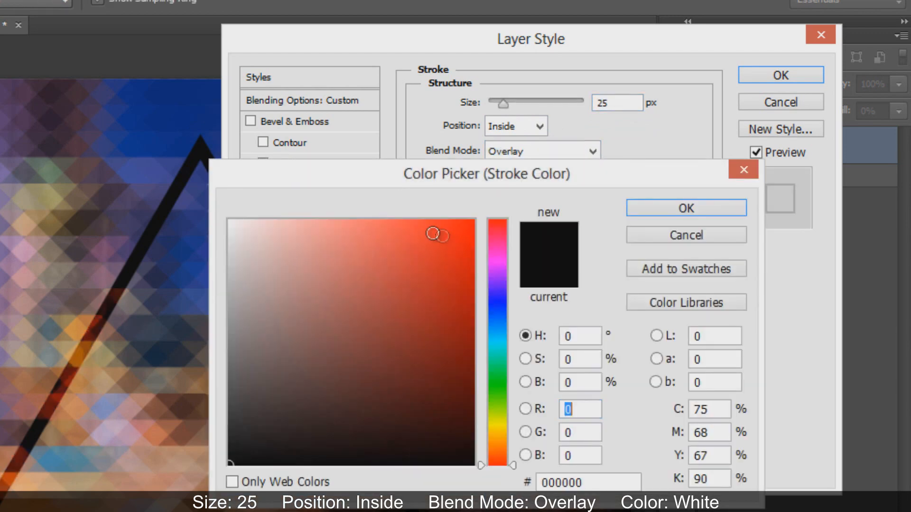
click(686, 208)
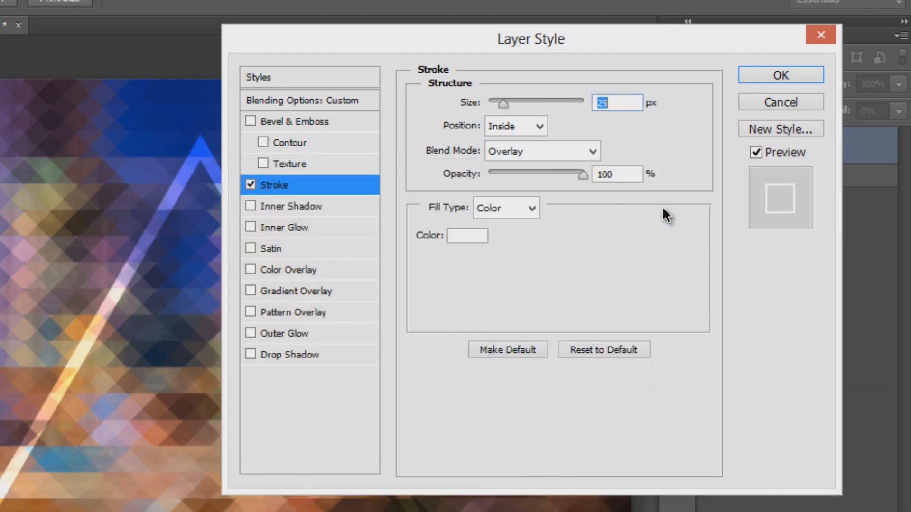
mouse_move(587, 288)
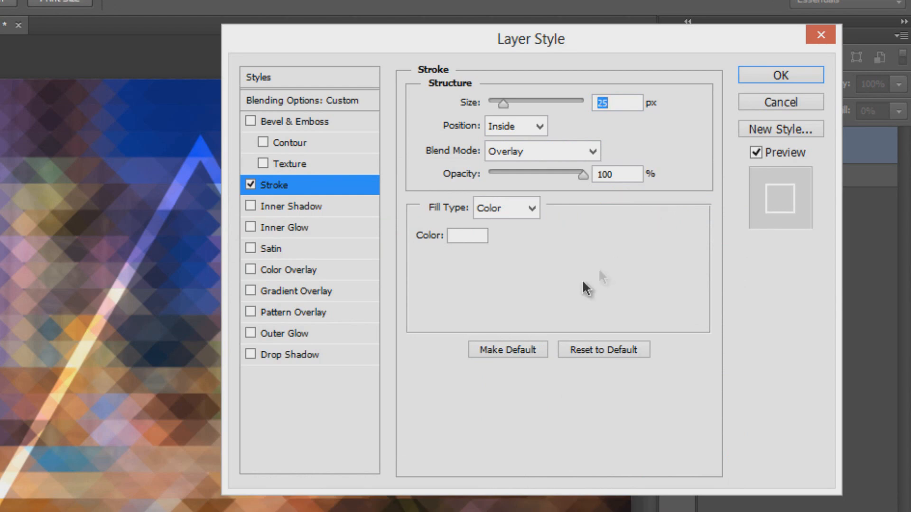
Step: Add a white Overlay outer glow at 75% opacity, 20% spread and 38 px size, and apply the styles
click(288, 333)
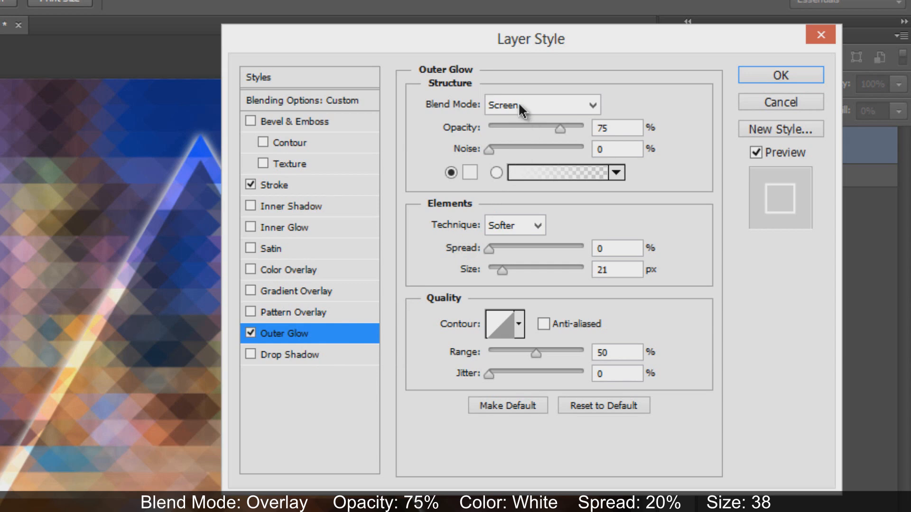
click(540, 104)
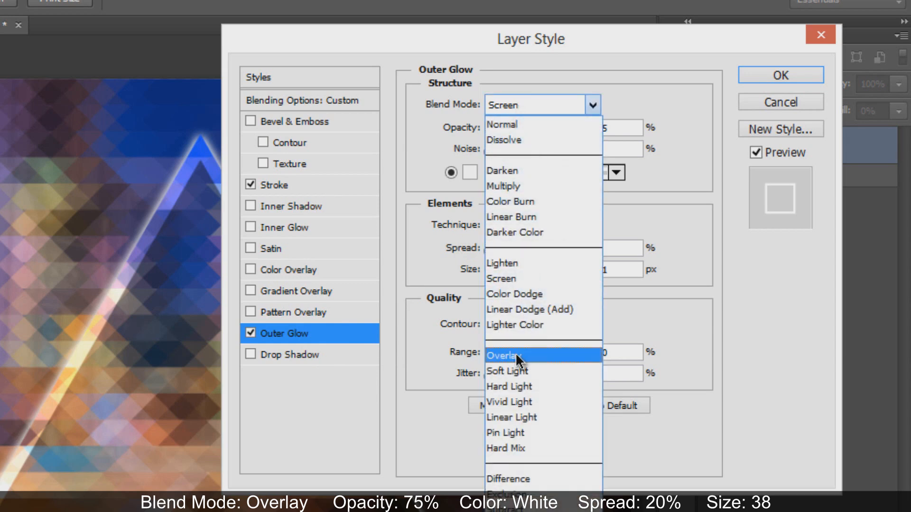
click(505, 356)
text(20)
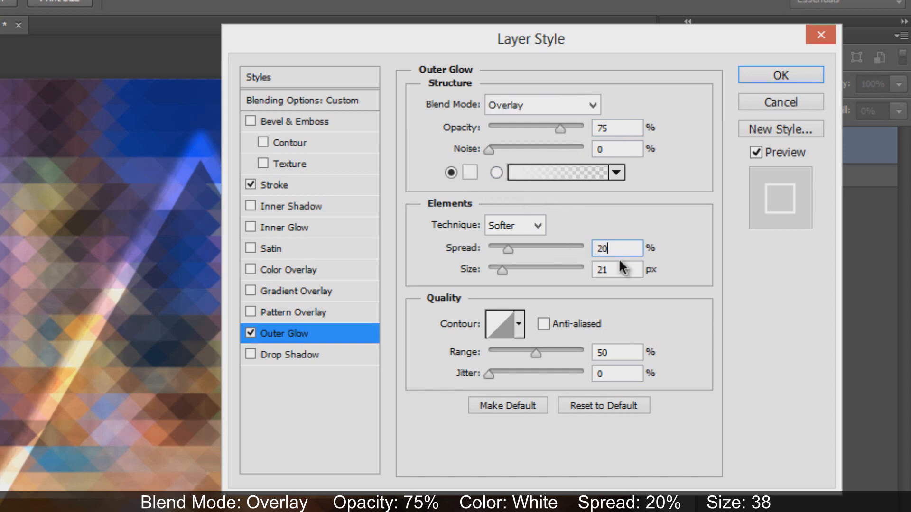
drag(504, 269, 525, 268)
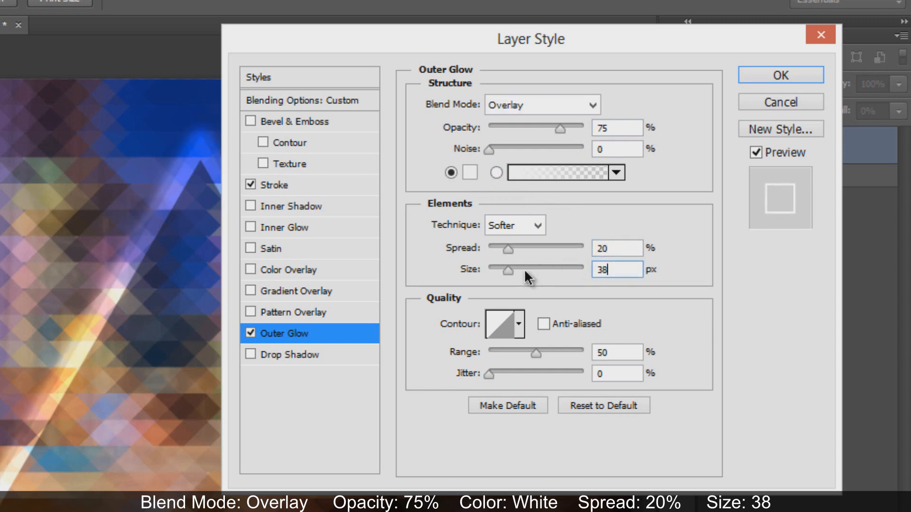
click(780, 75)
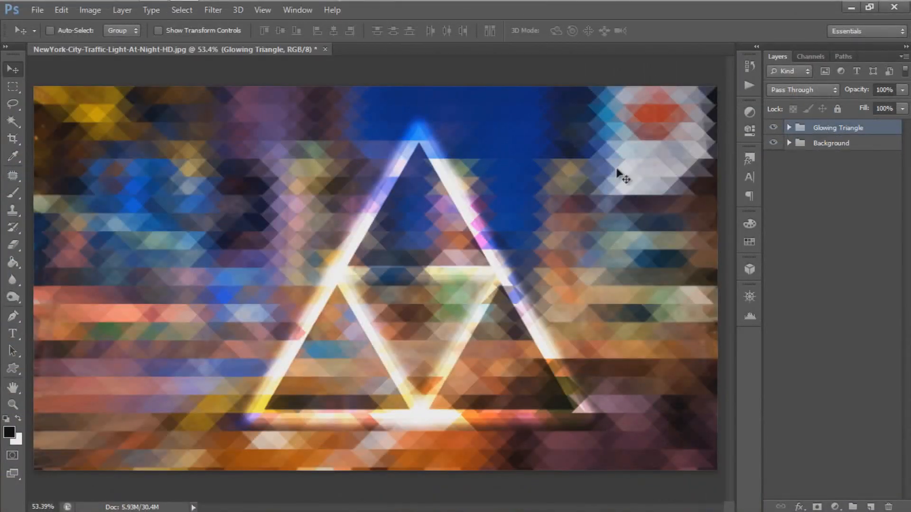
mouse_move(622, 178)
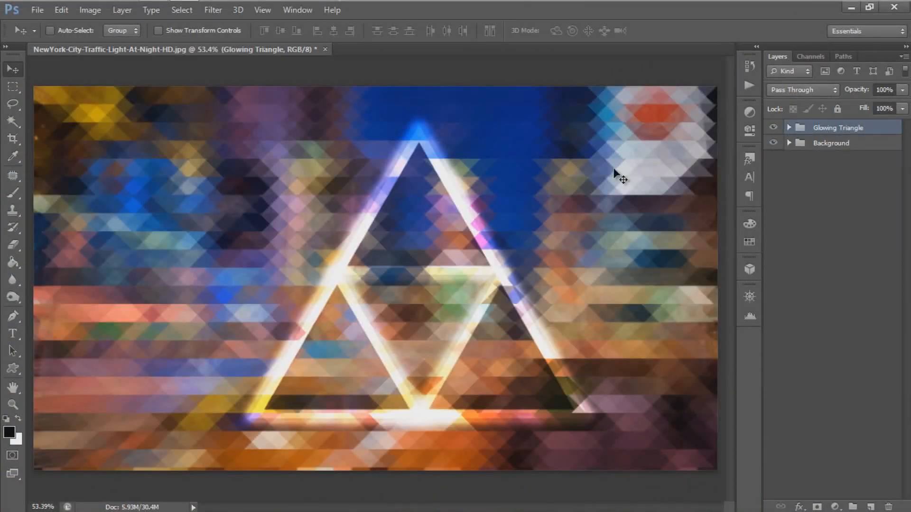
Step: Flip the Glowing Triangle group vertically with Free Transform so the triangles point down
click(61, 10)
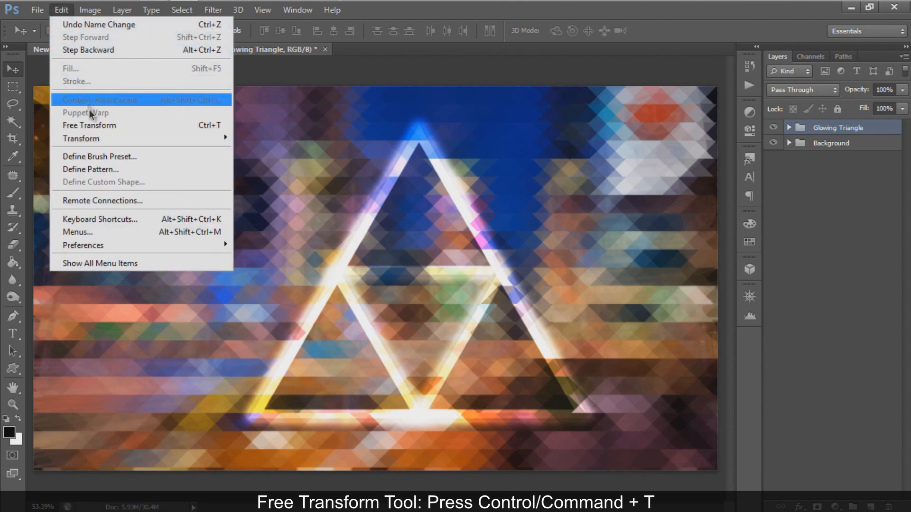
click(89, 125)
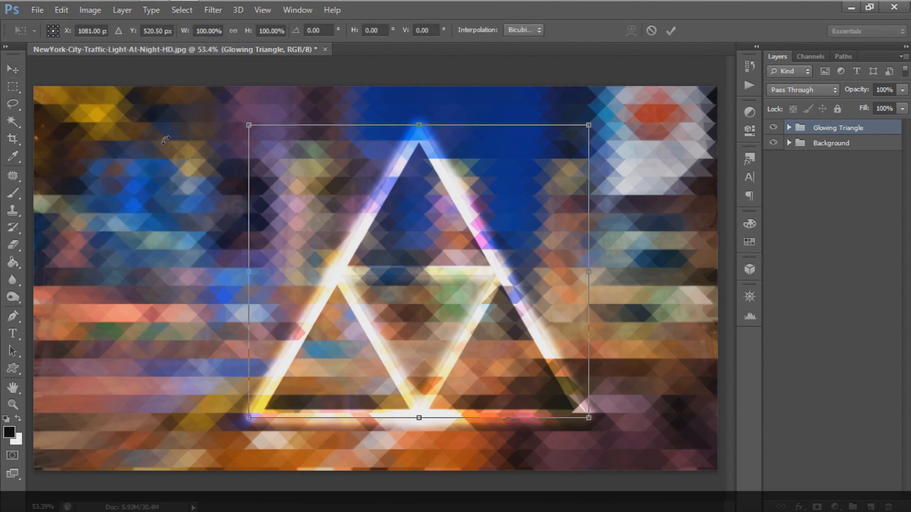
right_click(419, 262)
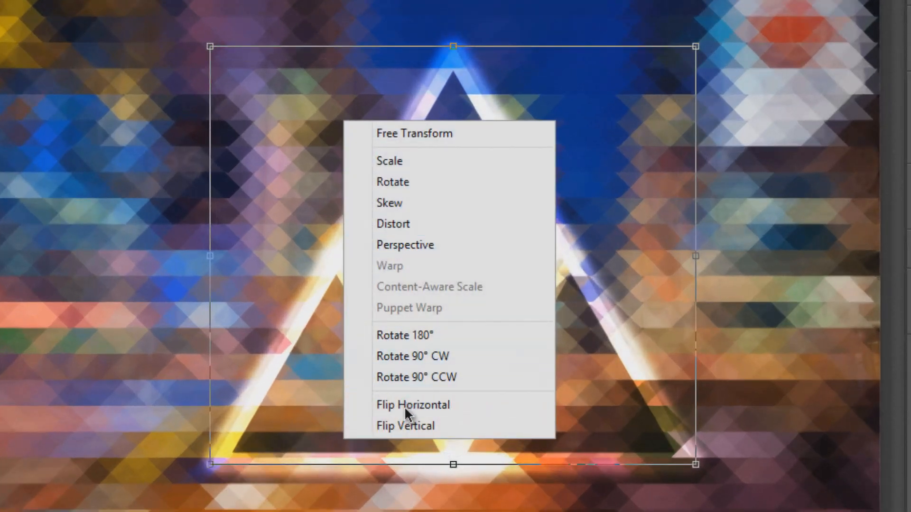
click(406, 426)
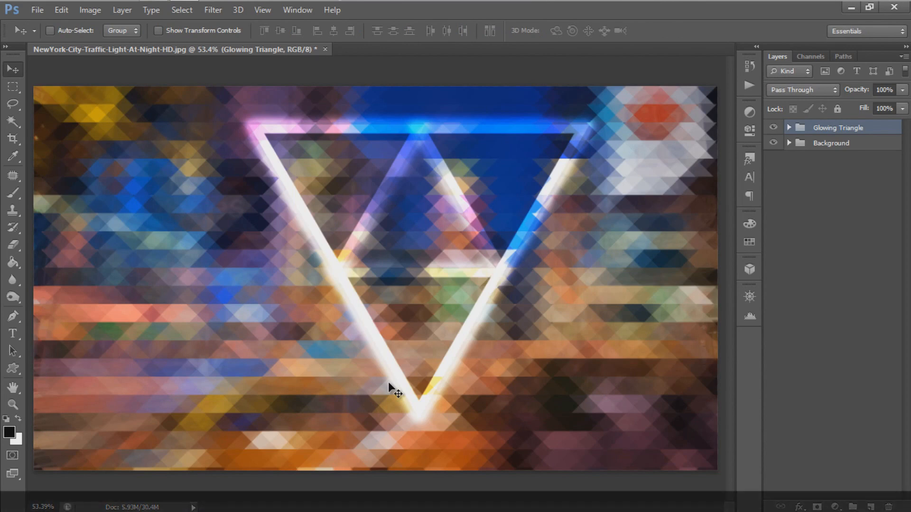
Step: Select all and align the inverted triangle to the canvas's vertical and horizontal centres
key(ctrl+a)
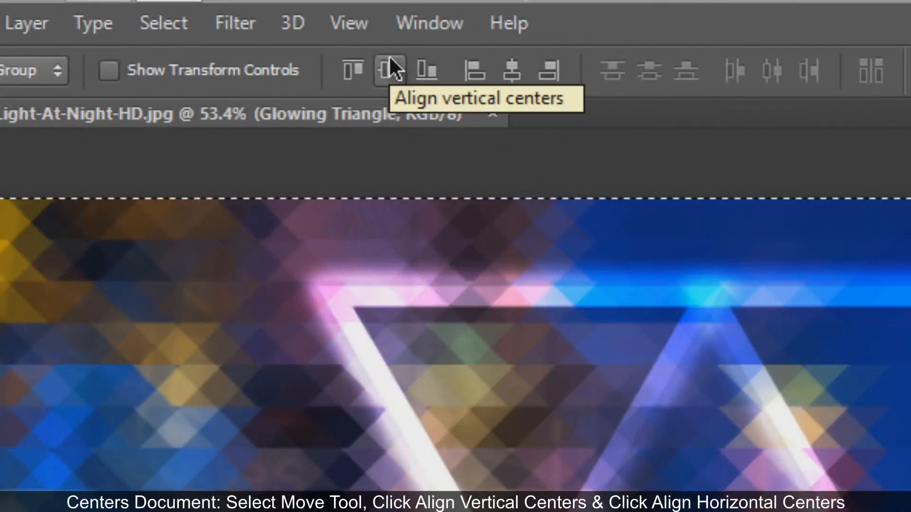
click(388, 70)
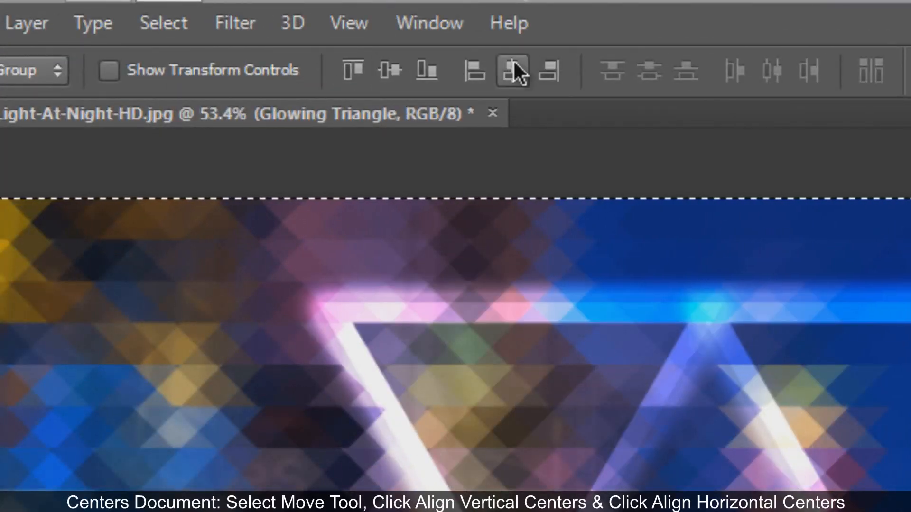
mouse_move(514, 73)
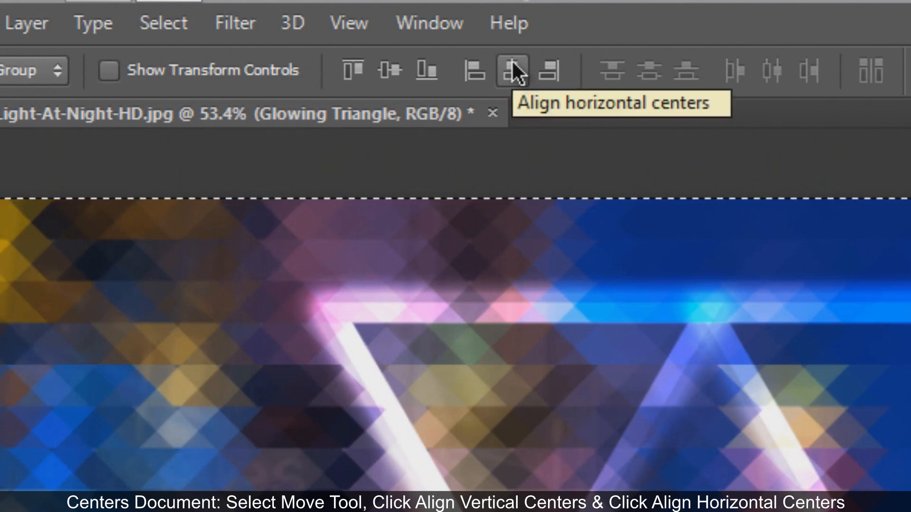
click(512, 71)
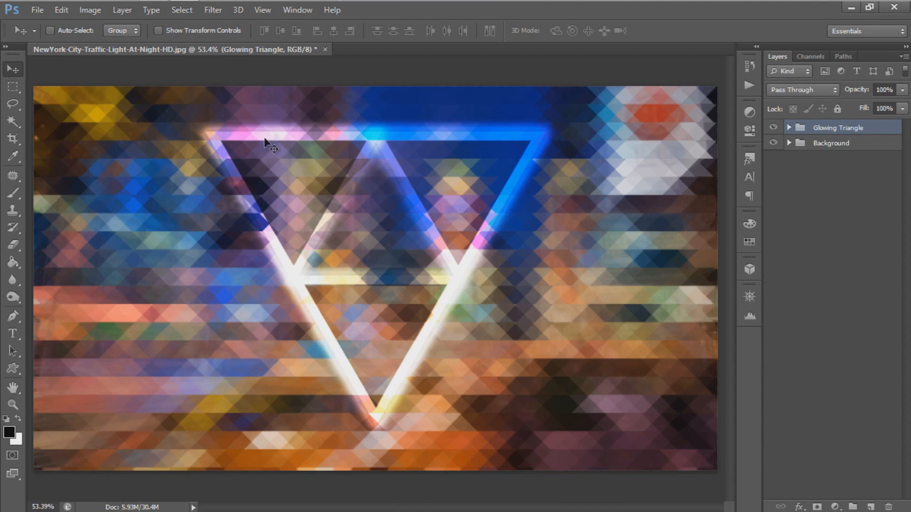
Step: Type 'new york' on two lines over the triangle in the LeviReBrushed brush font
click(12, 334)
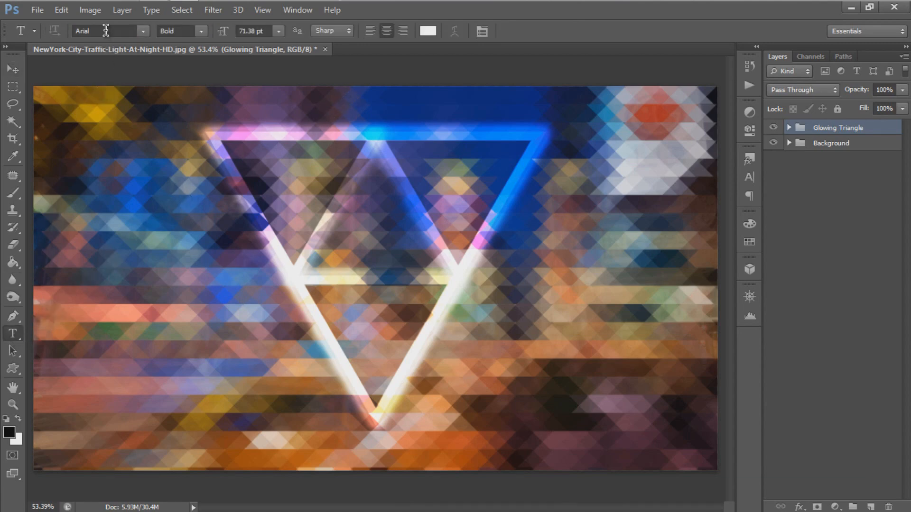
text(Learning Curve)
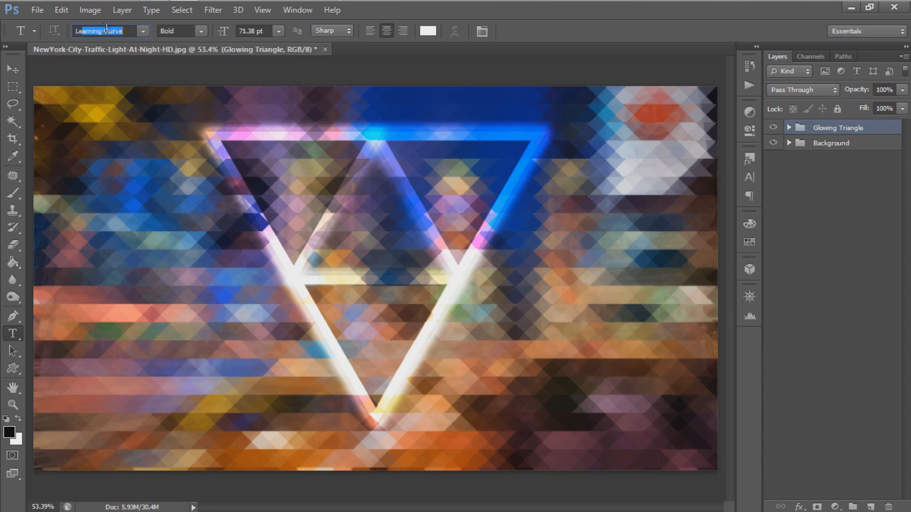
text(LeviReBrushed)
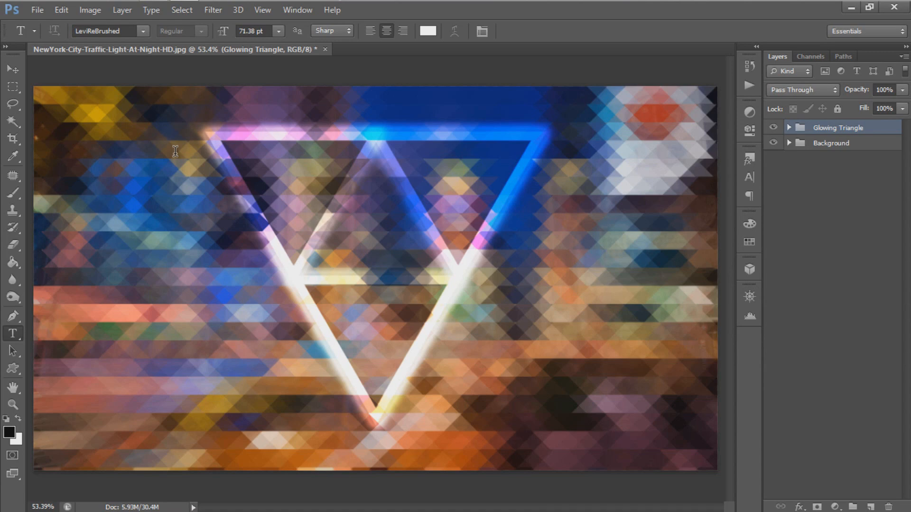
text(new)
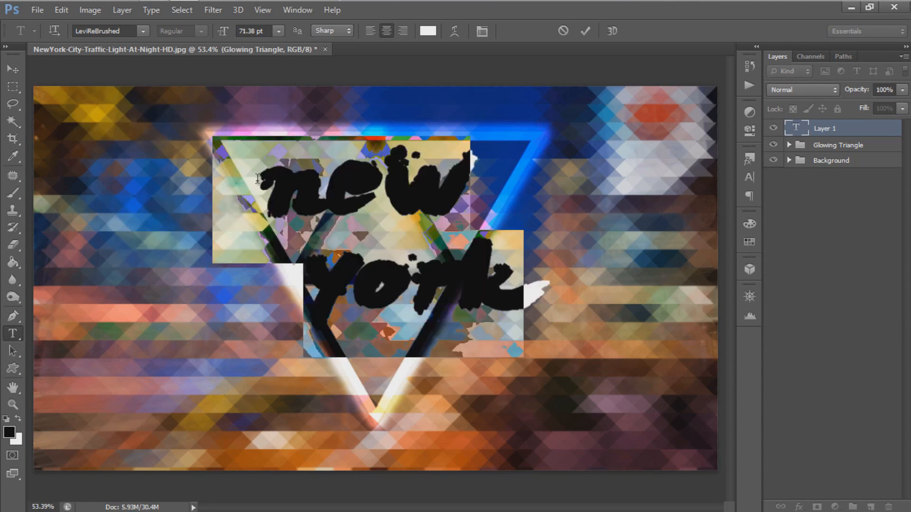
mouse_move(268, 137)
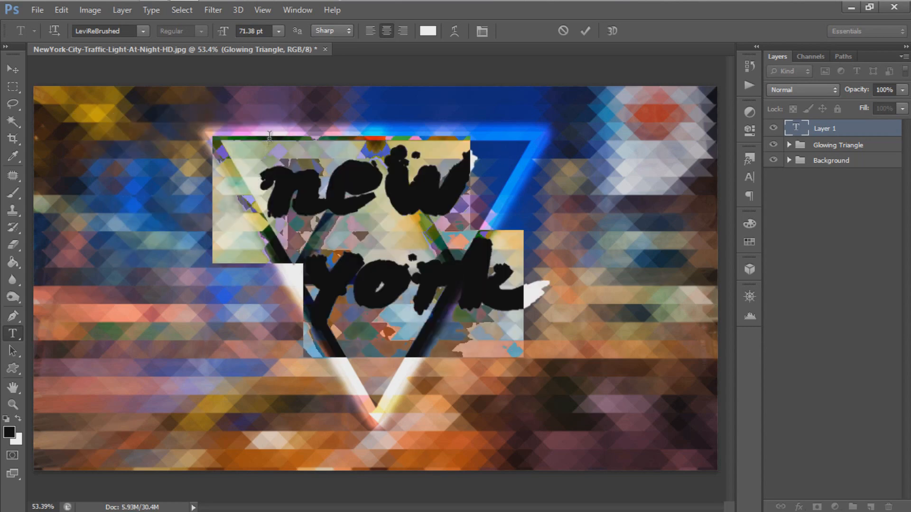
click(297, 9)
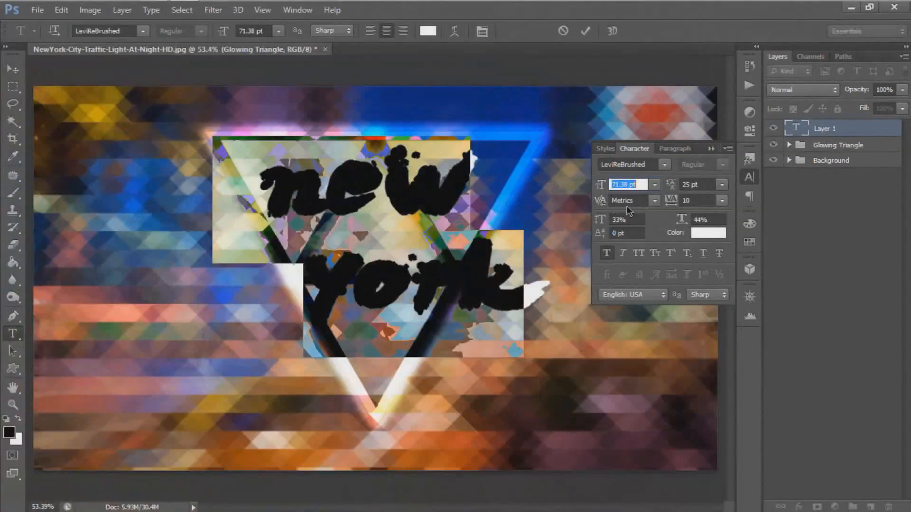
Step: Set the 'new york' text to 101.38 pt in the Character panel and commit it
text(101.38)
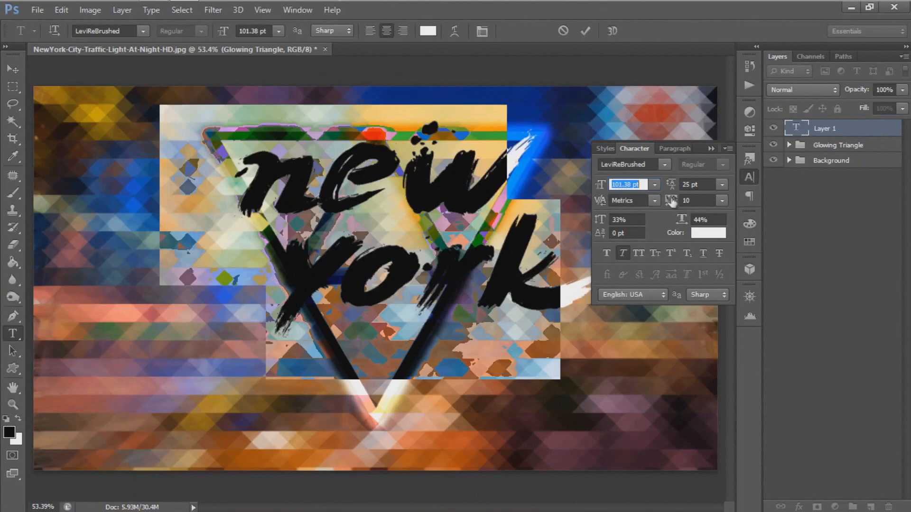
click(700, 184)
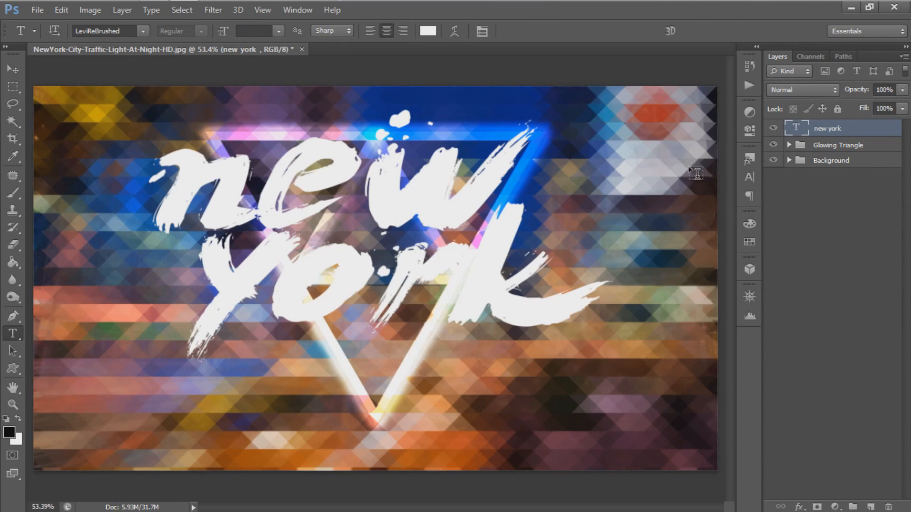
click(687, 169)
text(I)
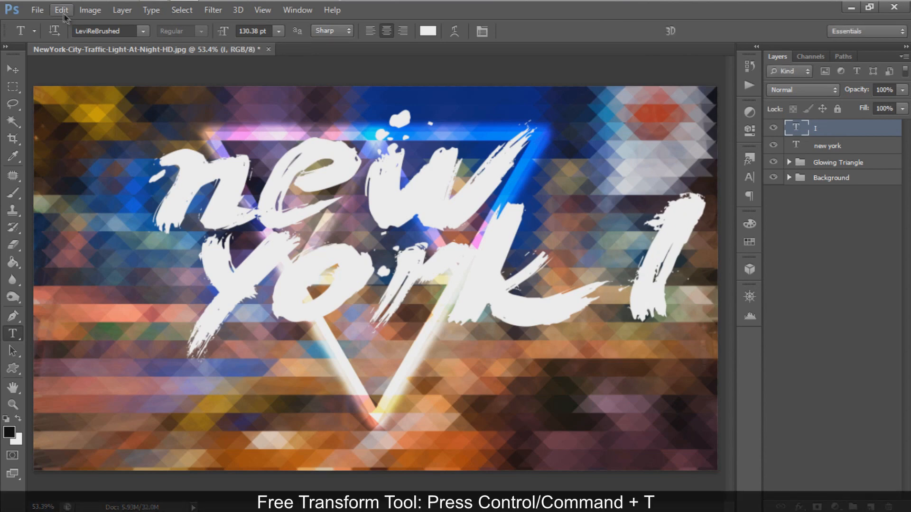
Step: Rotate the brush-stroke layer 90° CW into a horizontal underline beneath 'new york'
click(61, 10)
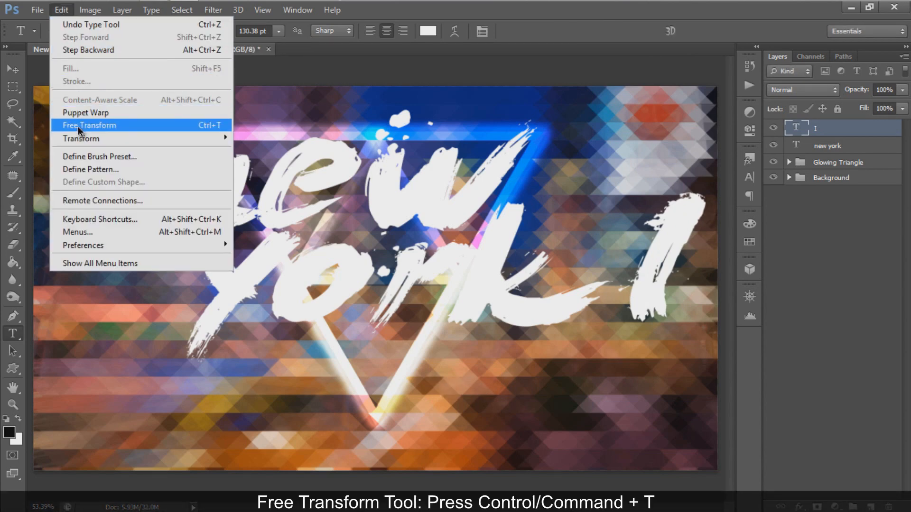
click(90, 125)
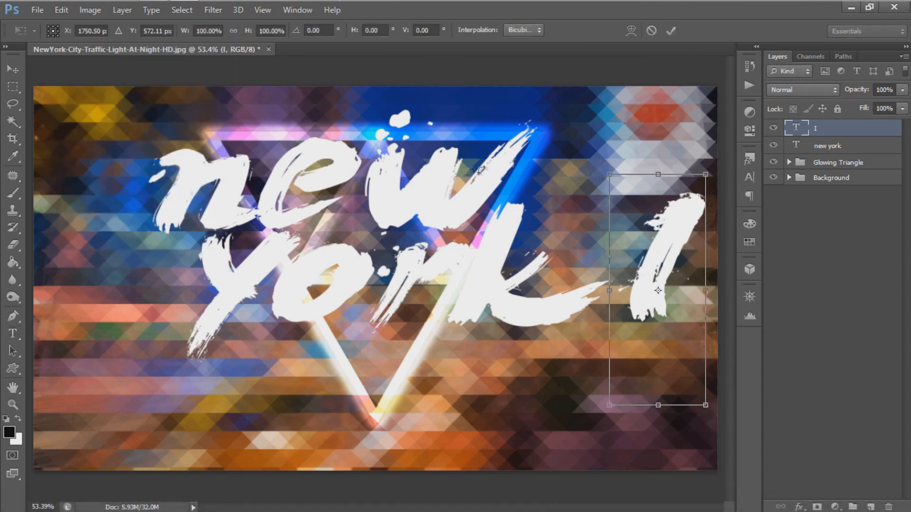
right_click(657, 290)
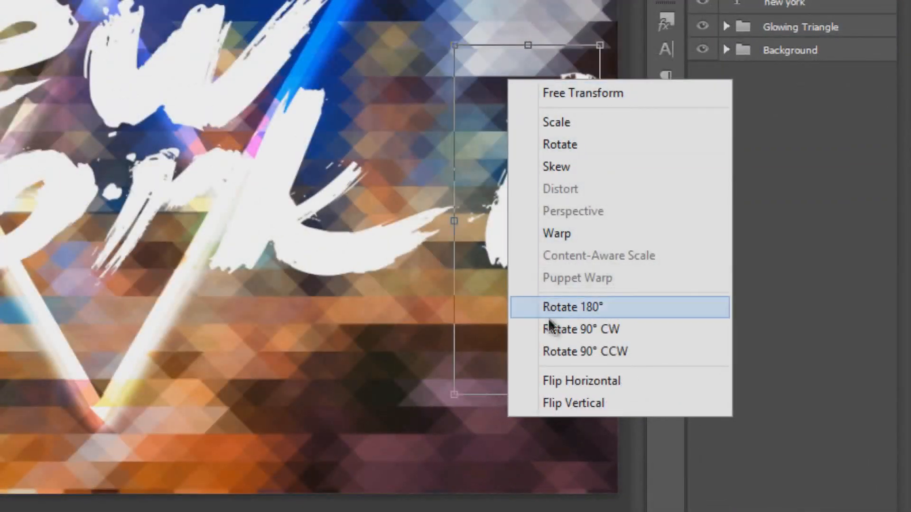
click(572, 307)
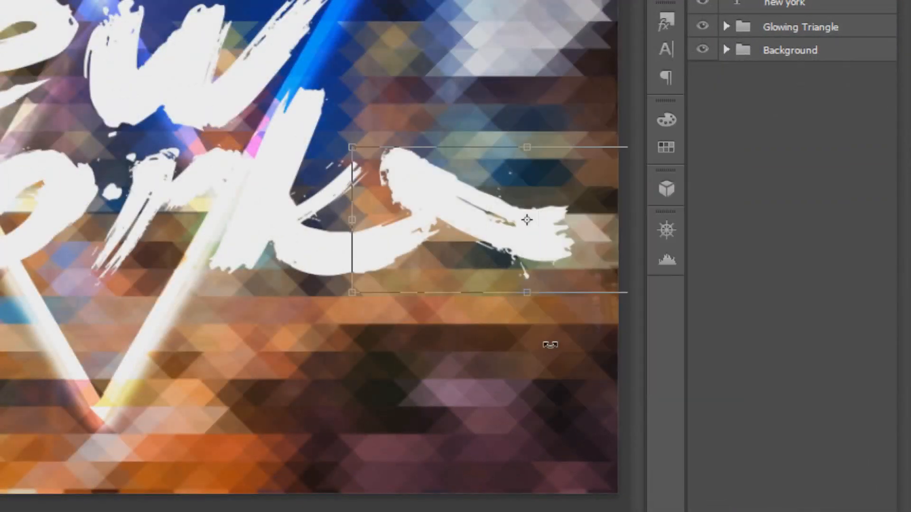
right_click(527, 219)
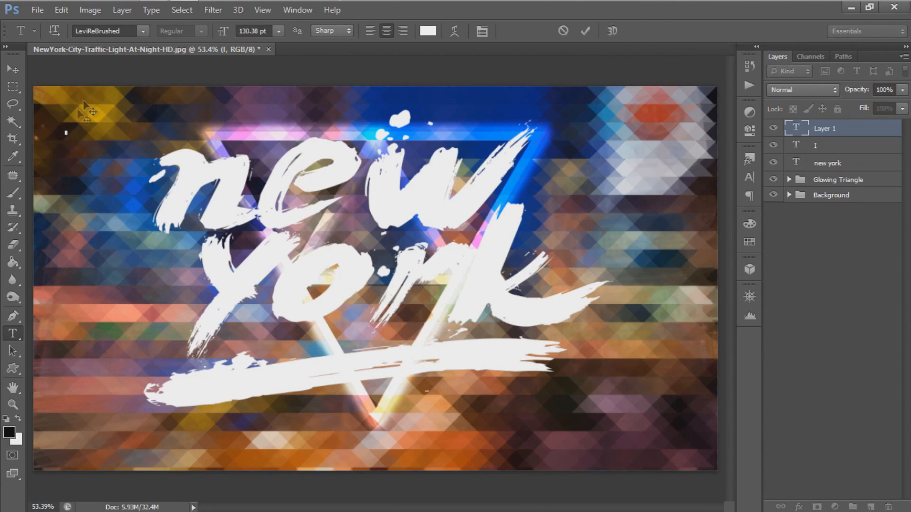
click(104, 30)
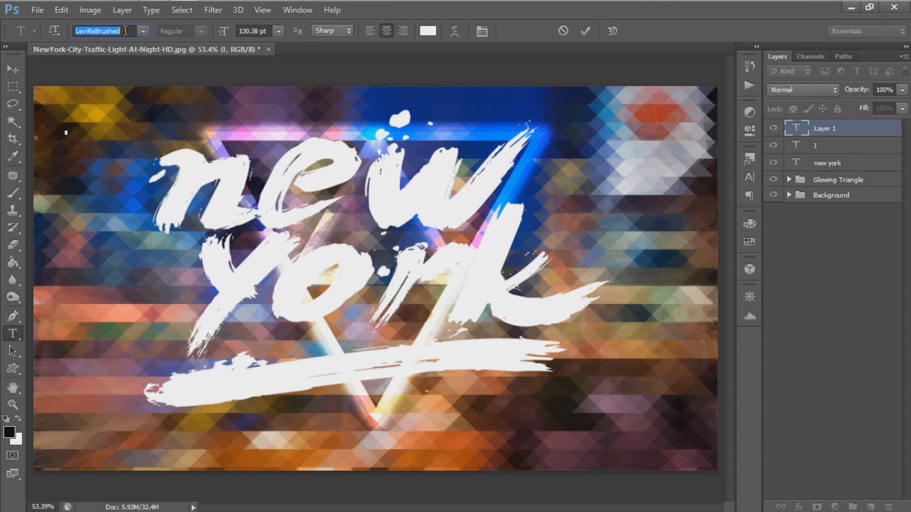
Step: Type a small white 'CITY' label in Arial Bold beside 'york' above the underline
text(Arial)
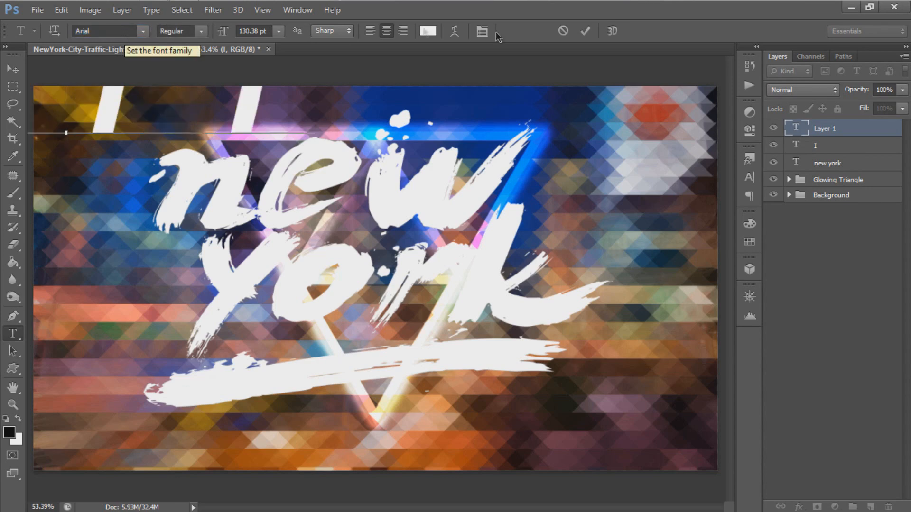
text(CITY)
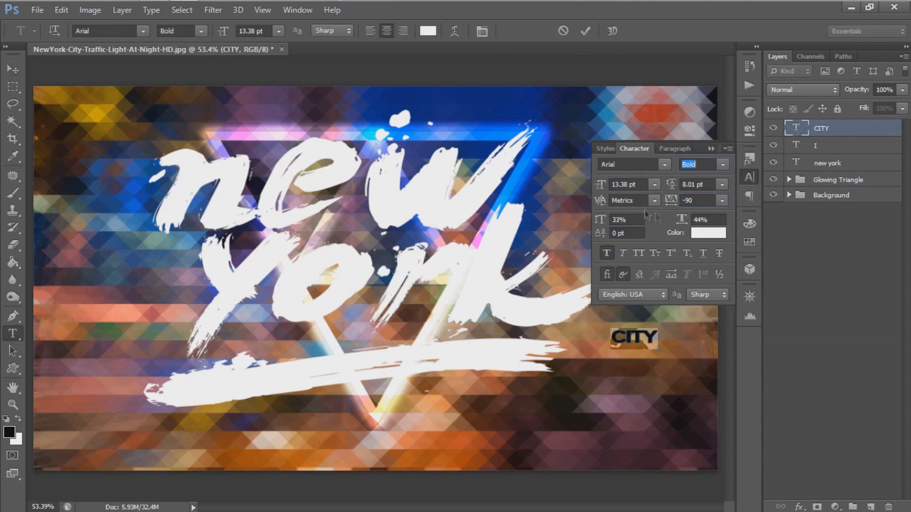
click(11, 68)
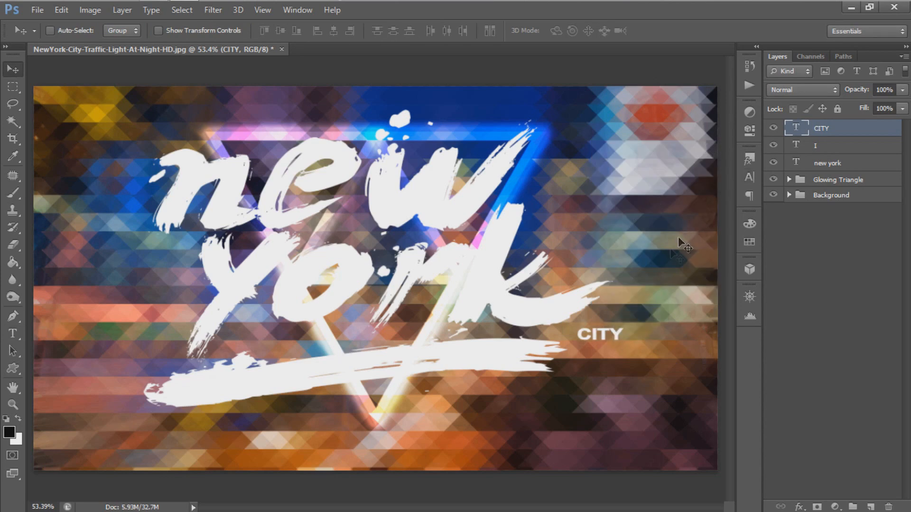
mouse_move(617, 336)
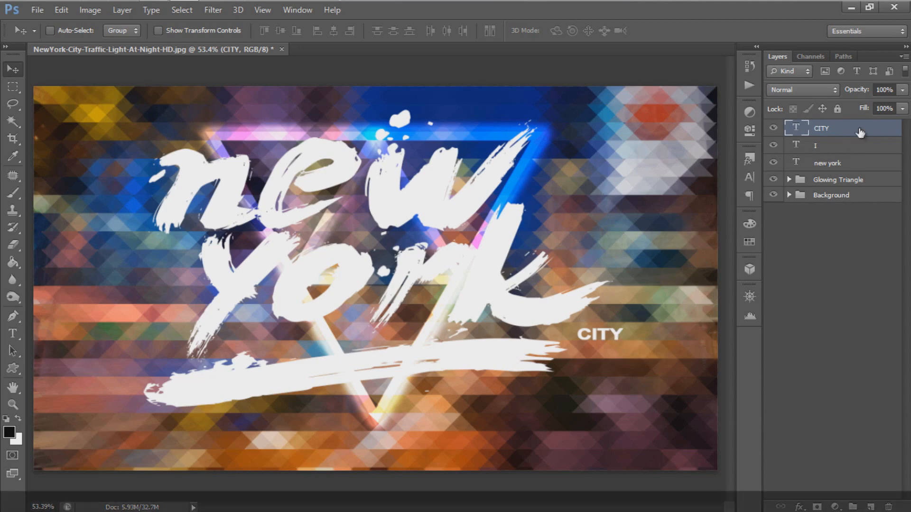
double_click(821, 128)
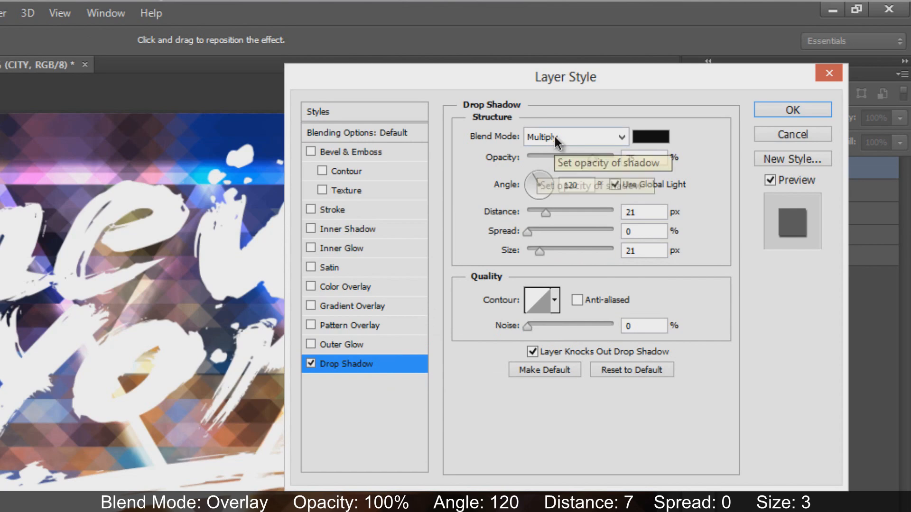
Step: Apply an Overlay drop shadow to CITY at 100% opacity, 7 px distance and size 3
click(572, 136)
text(7)
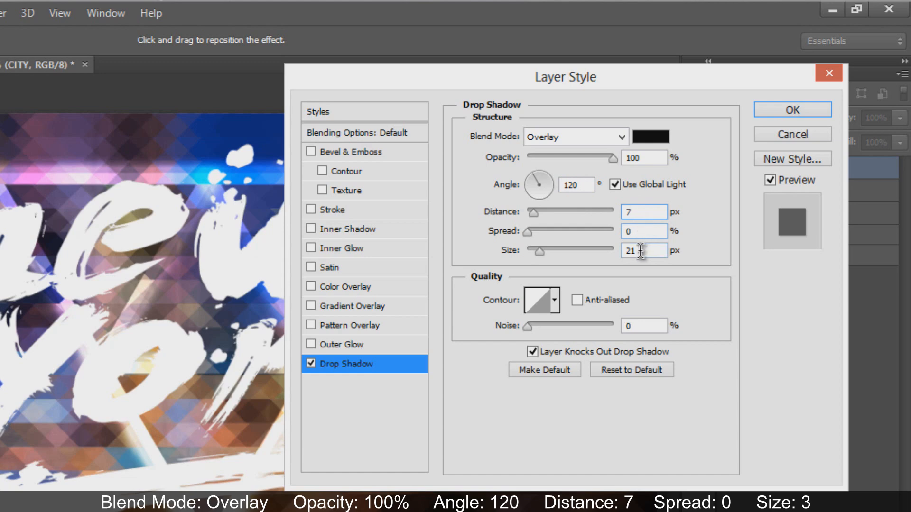
text(3)
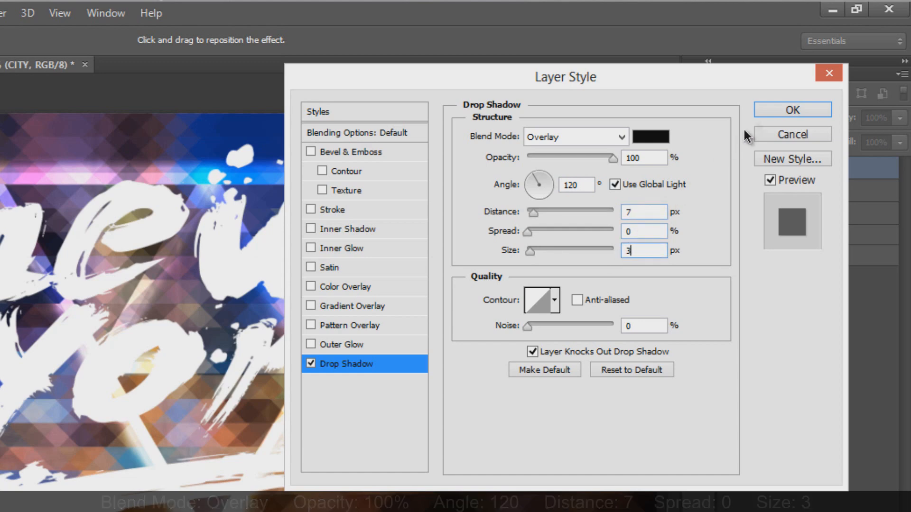
click(792, 110)
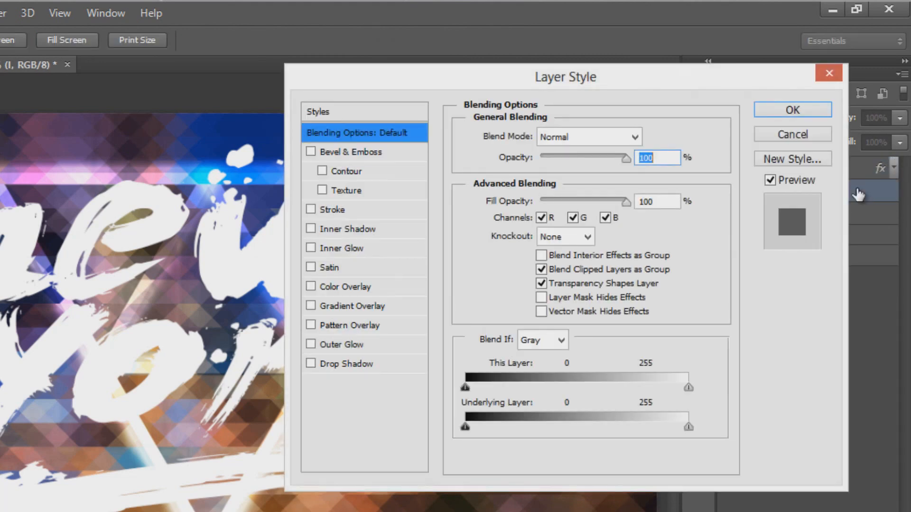
Step: Apply an Overlay drop shadow to the underline at 100% opacity and 21 px distance
click(348, 363)
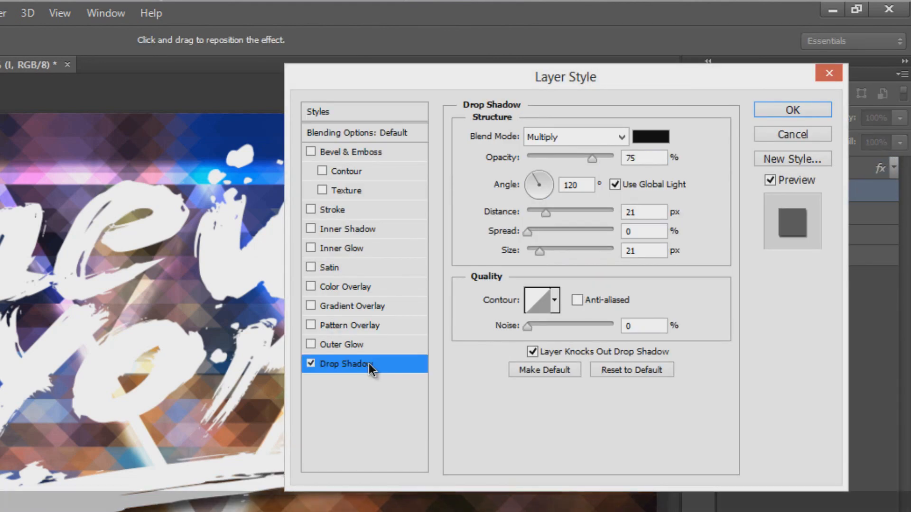
click(575, 136)
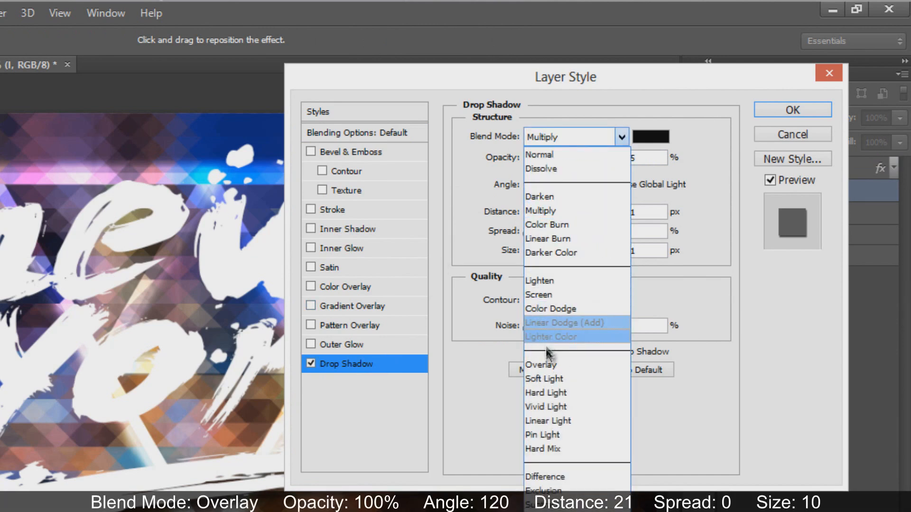
click(541, 365)
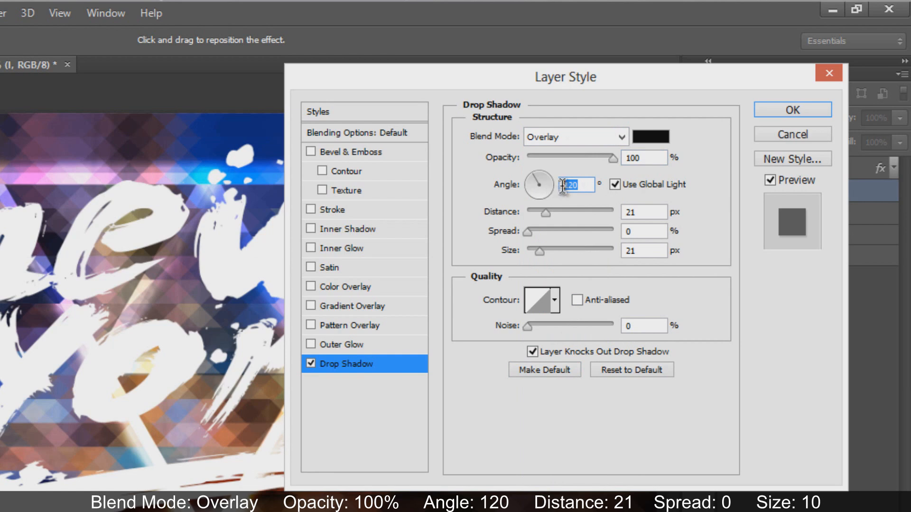
click(643, 212)
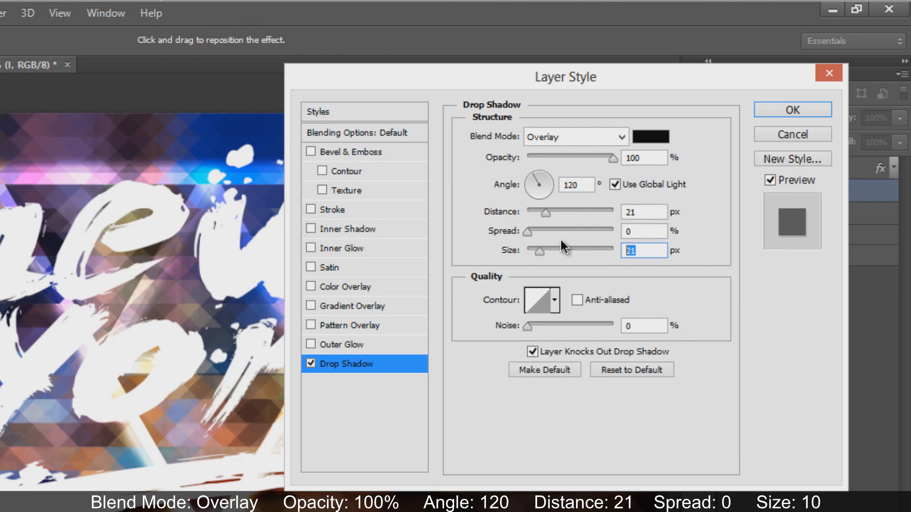
click(791, 110)
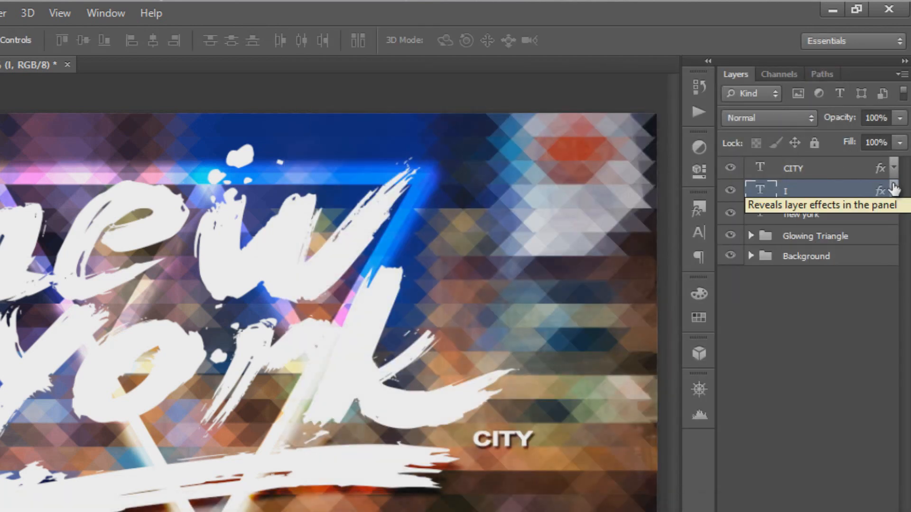
mouse_move(877, 277)
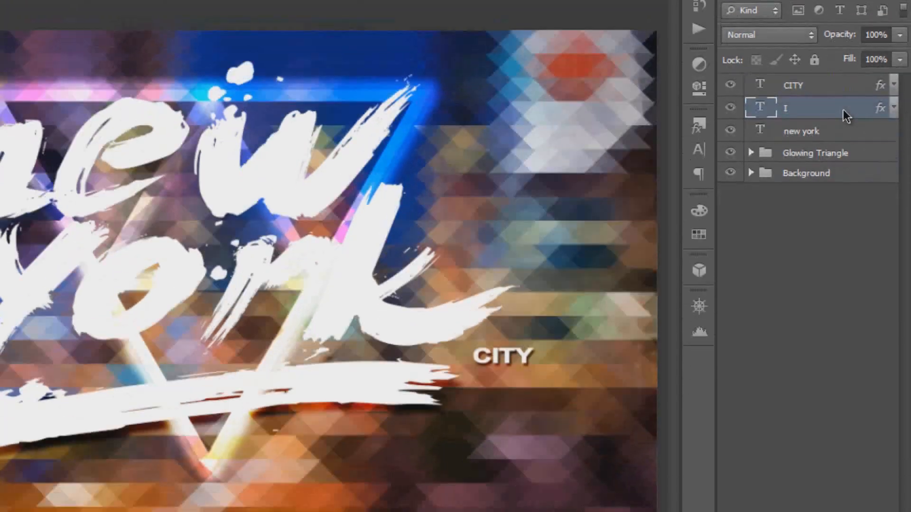
Step: Copy the underline's drop shadow style onto the 'new york' layer, then minimize Photoshop to show the desktop
right_click(785, 107)
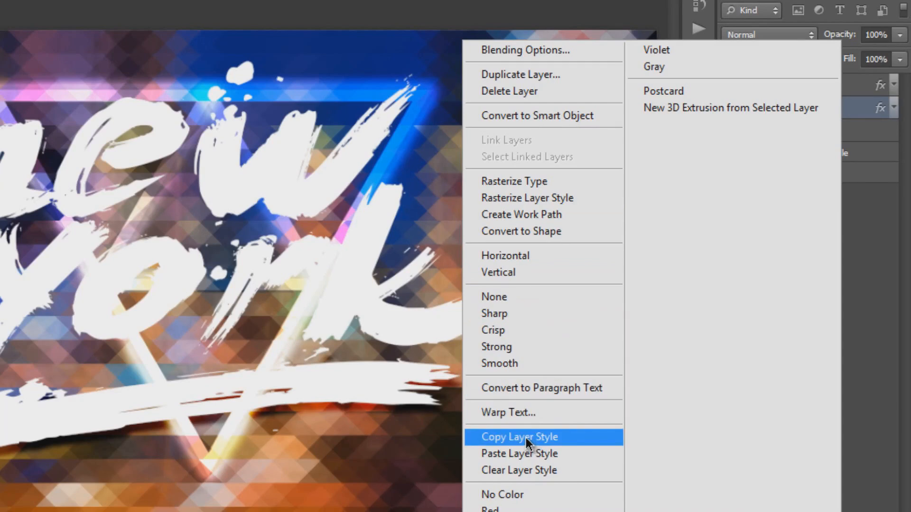
click(518, 436)
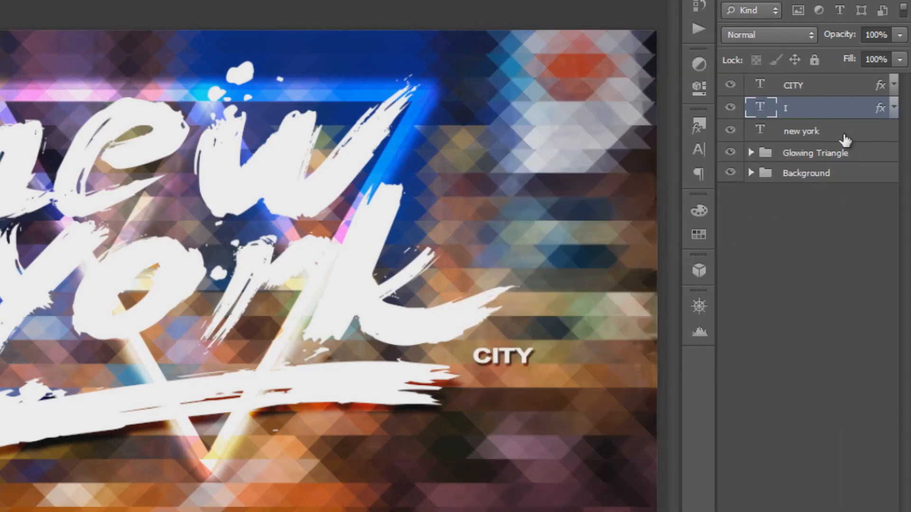
right_click(802, 107)
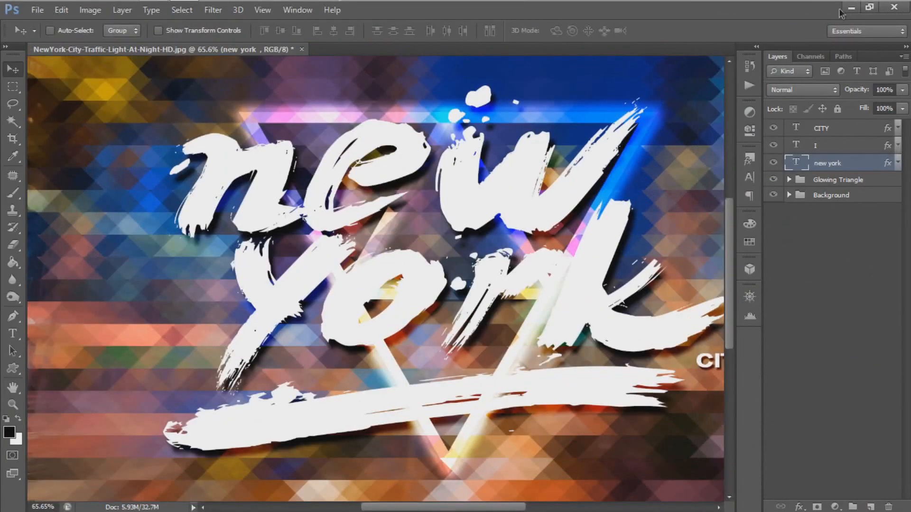
click(850, 7)
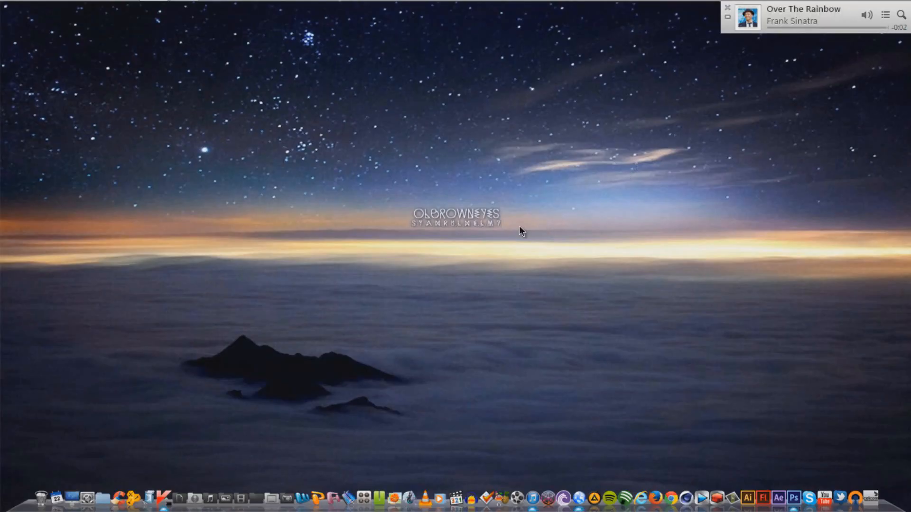